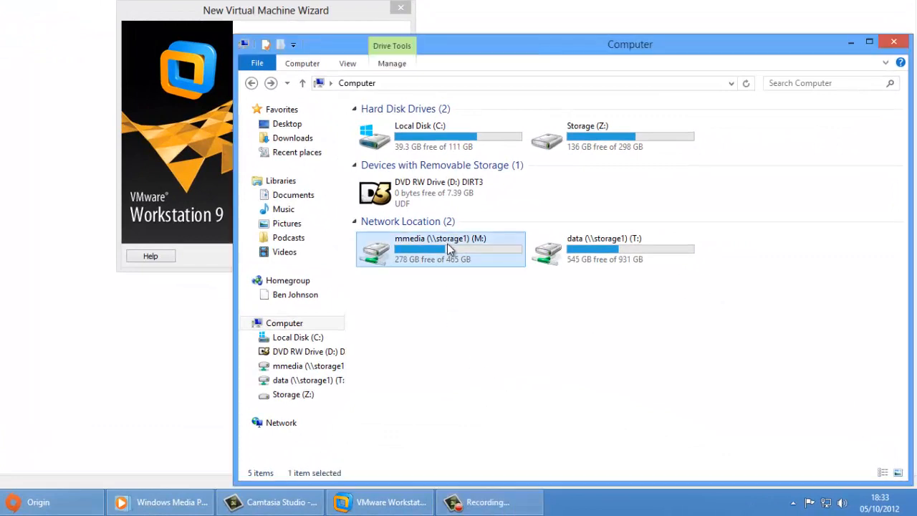
Open the mmedia (M:) network drive holding the Ubuntu 11.04 disc image
{"action": "double_click", "coordinate": [440, 250]}
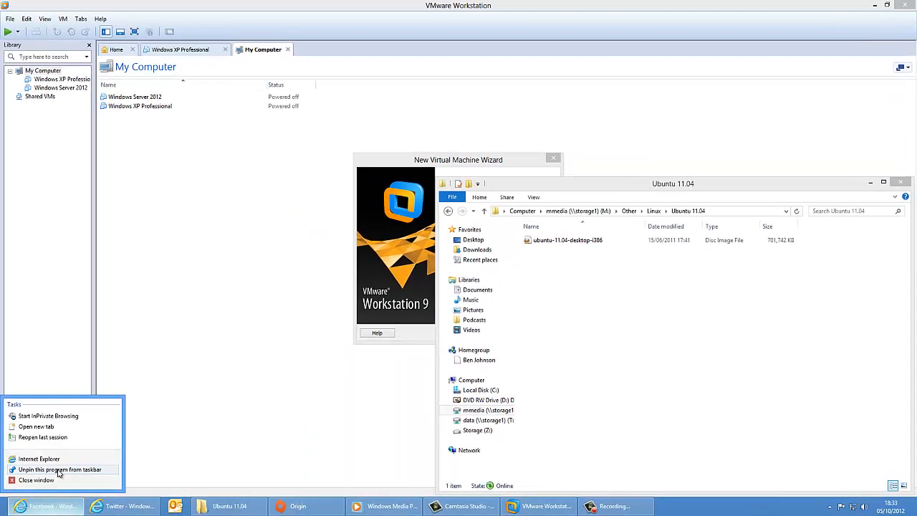
Launch Internet Explorer, search 'ubuntu' and browse ubuntu.com's Desktop download section
{"action": "left_click", "coordinate": [38, 459]}
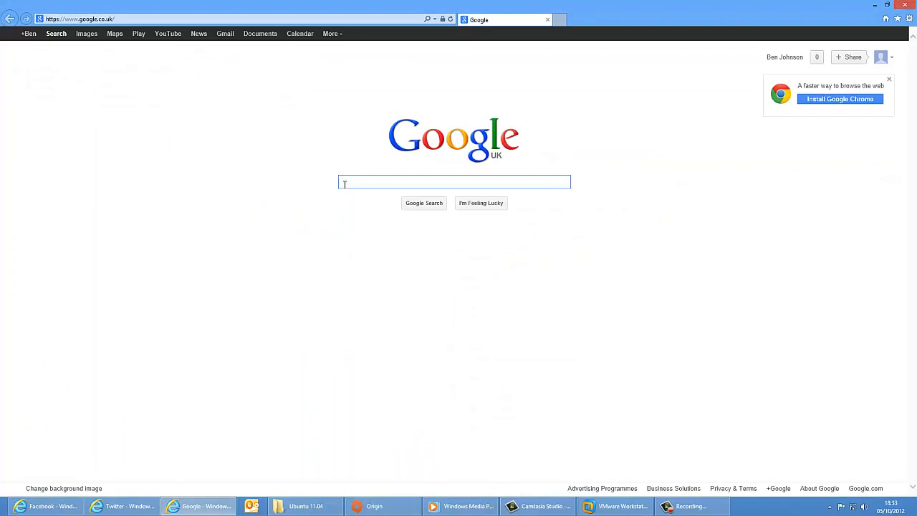
{"action": "type", "text": "ubuntu"}
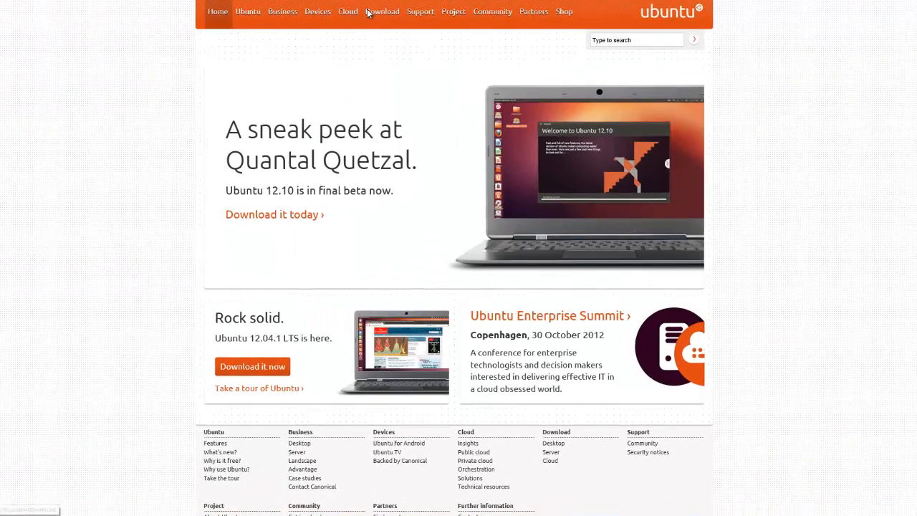
{"action": "left_click", "coordinate": [381, 11]}
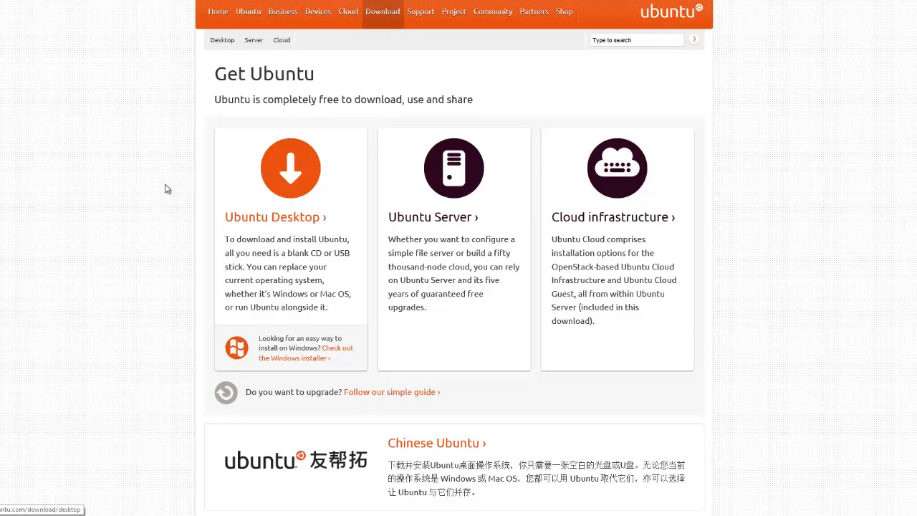
{"action": "left_click", "coordinate": [272, 216]}
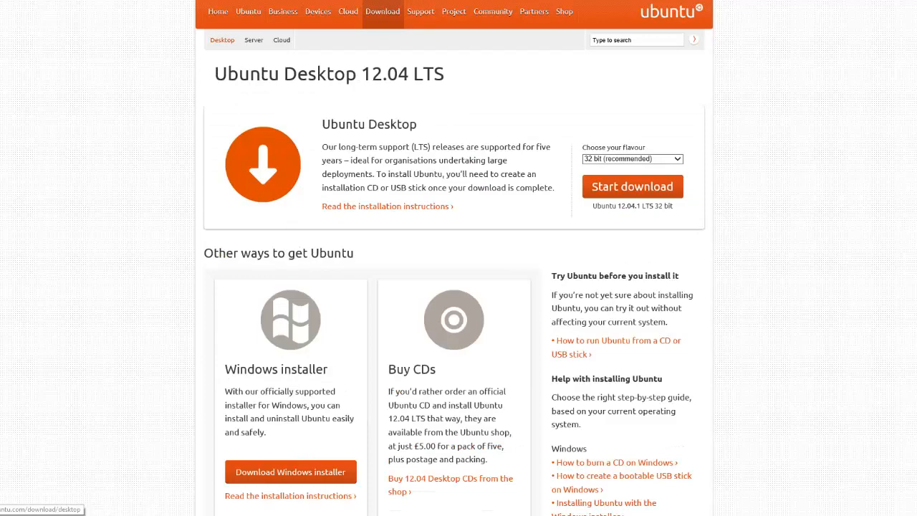
{"action": "left_click", "coordinate": [218, 12]}
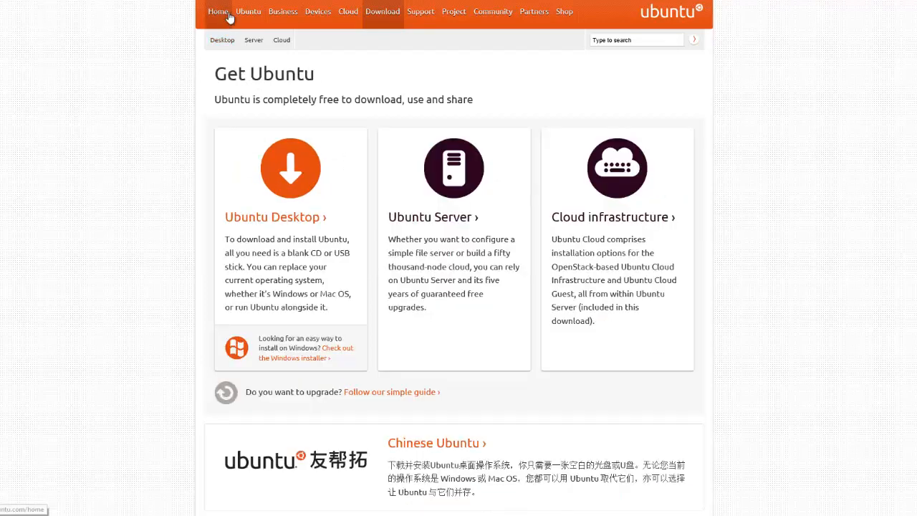
{"action": "left_click", "coordinate": [217, 12]}
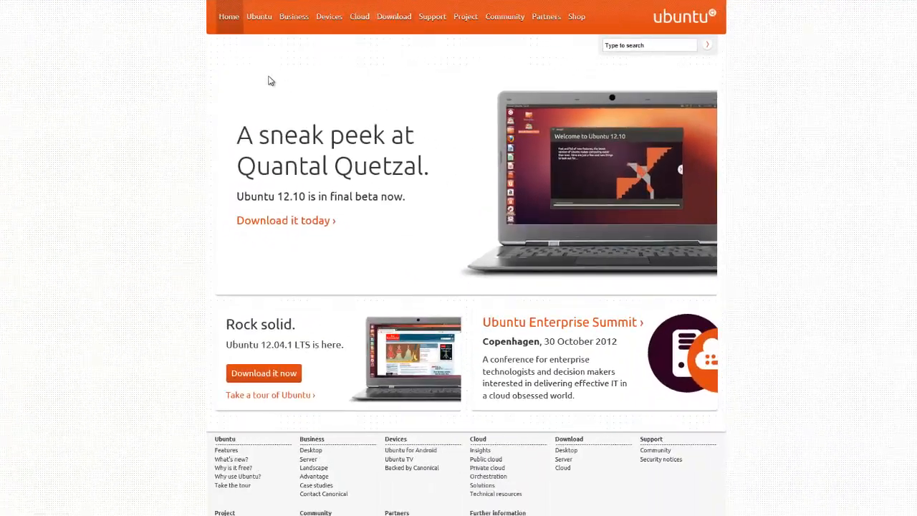
Reach the Ubuntu Desktop 12.04 LTS download page and keep the 32 bit (recommended) flavour
{"action": "left_click", "coordinate": [393, 16]}
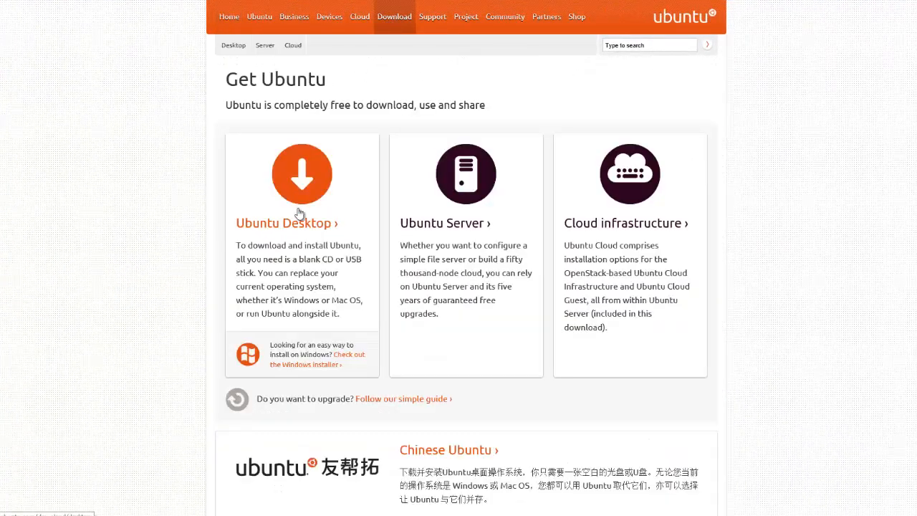
{"action": "left_click", "coordinate": [281, 223]}
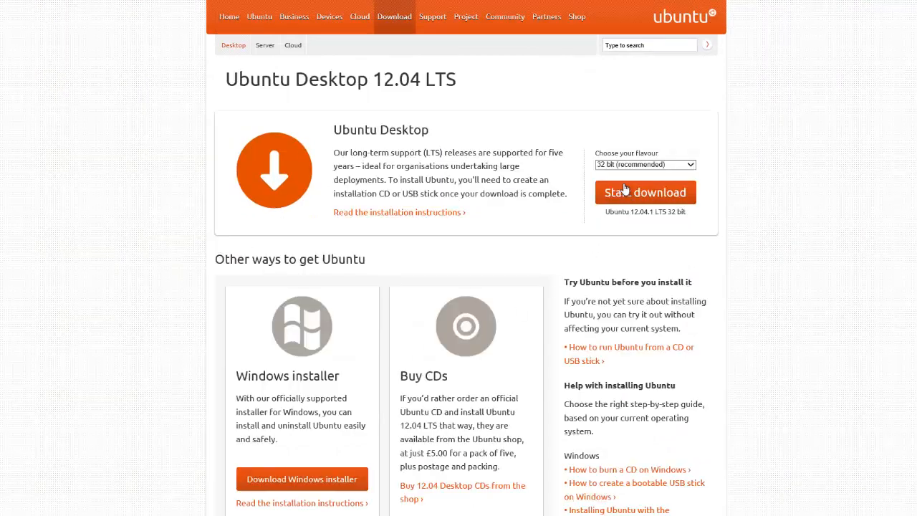
{"action": "left_click", "coordinate": [645, 164]}
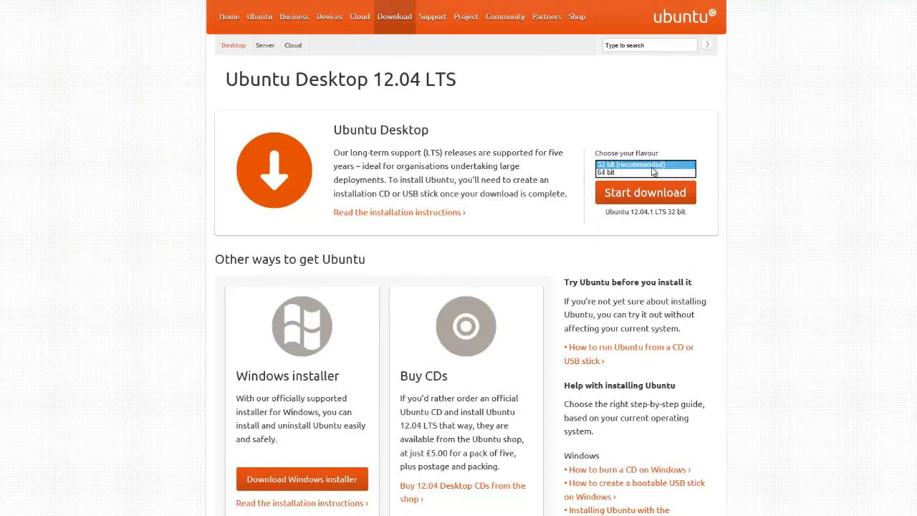
{"action": "left_click", "coordinate": [645, 165]}
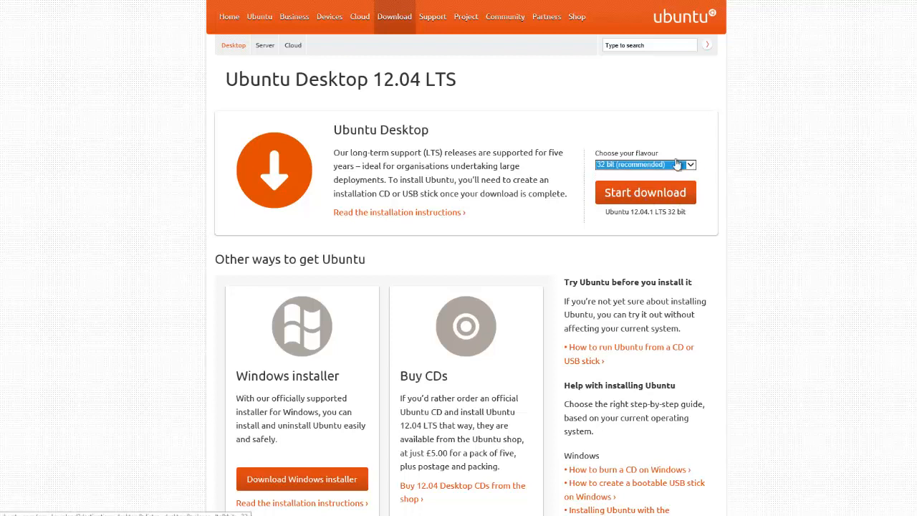
{"action": "mouse_move", "coordinate": [505, 38]}
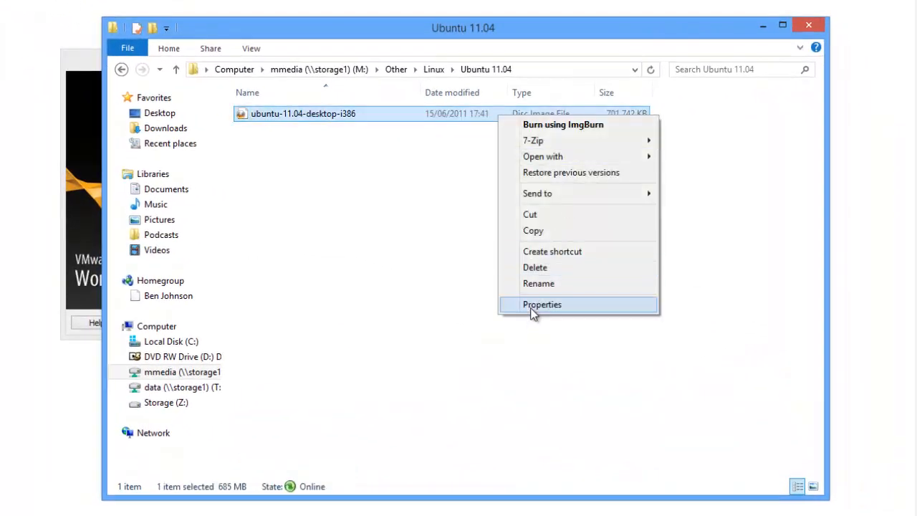
Check the ubuntu-11.04-desktop-i386 properties, confirming a 685 MB ISO image, then dismiss them
{"action": "left_click", "coordinate": [541, 304]}
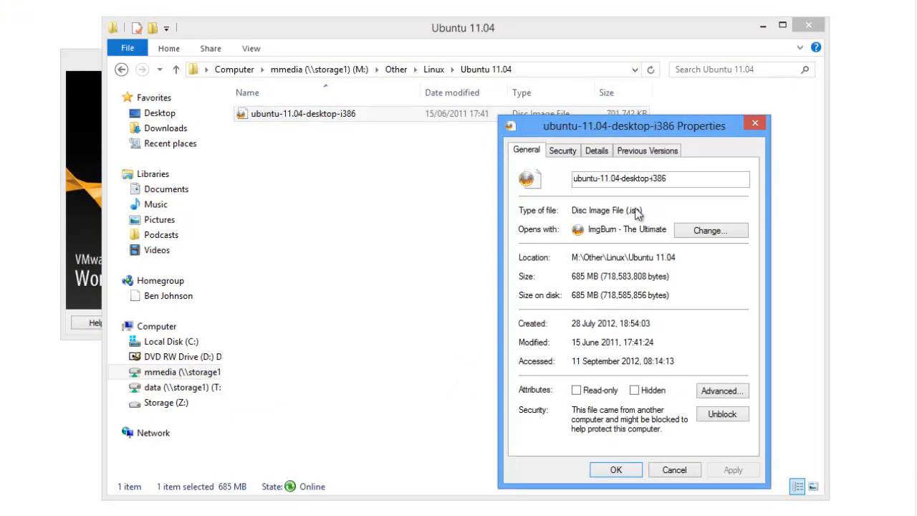
{"action": "left_click", "coordinate": [616, 470]}
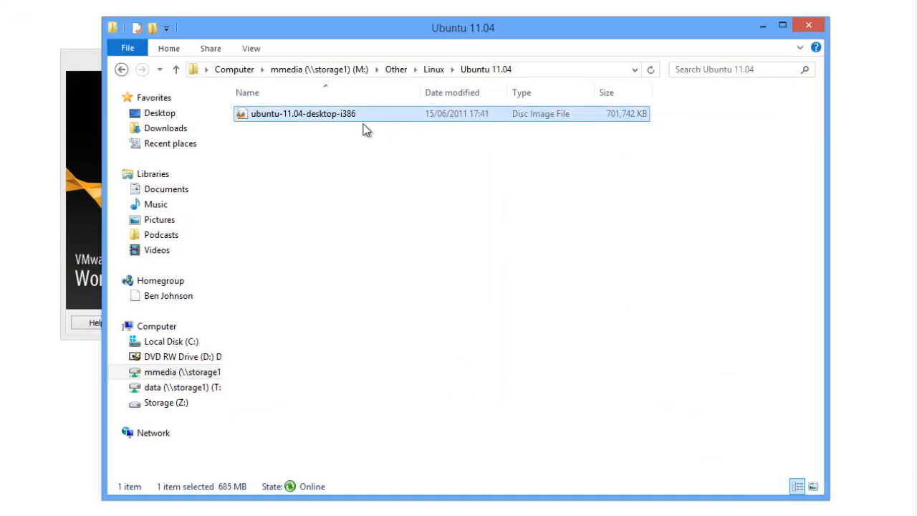
{"action": "mouse_move", "coordinate": [361, 139]}
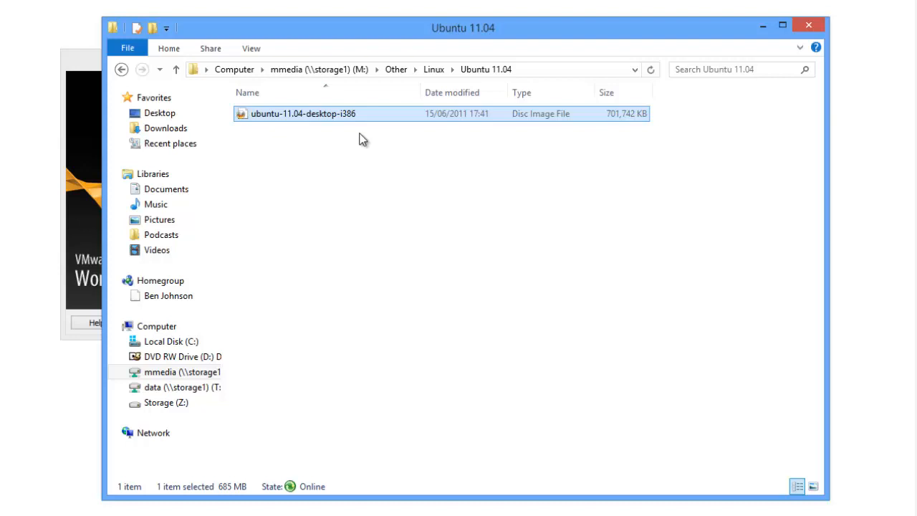
{"action": "mouse_move", "coordinate": [404, 147]}
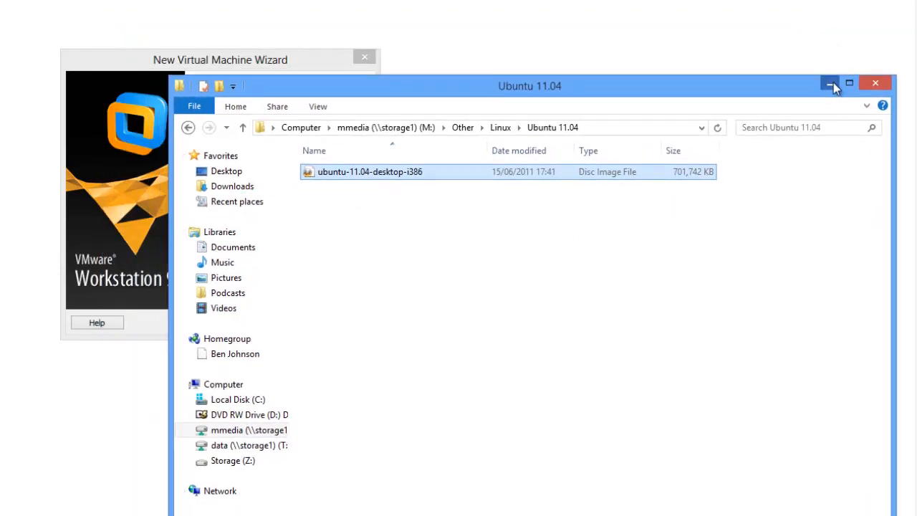
Minimize the Explorer window to reveal the New Virtual Machine Wizard
{"action": "left_click", "coordinate": [830, 81]}
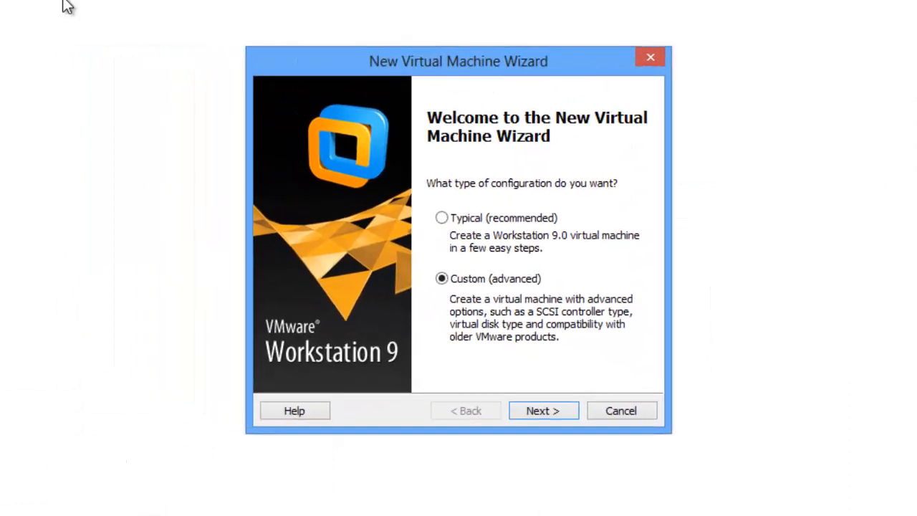
{"action": "mouse_move", "coordinate": [441, 295]}
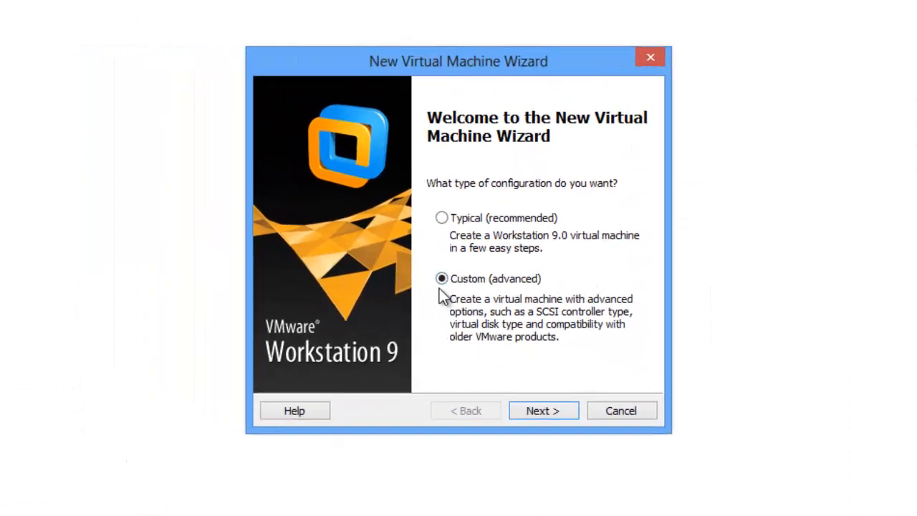
{"action": "mouse_move", "coordinate": [459, 263]}
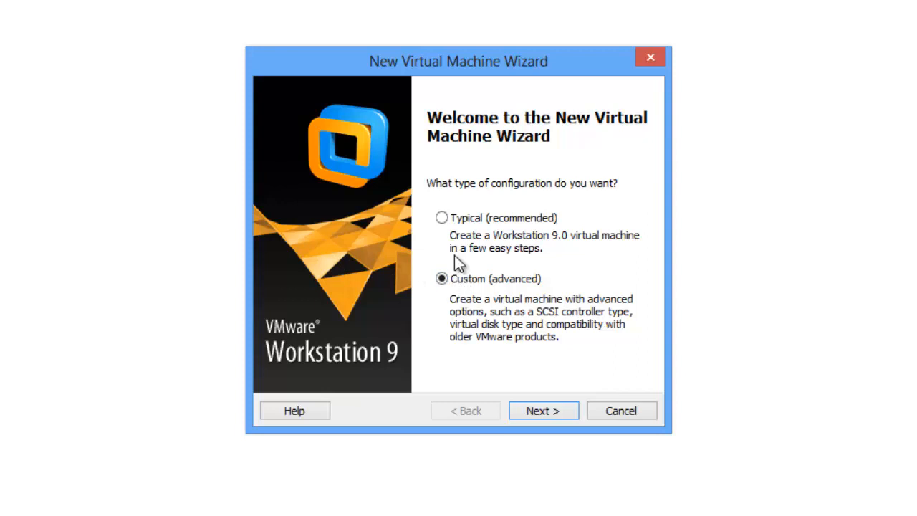
{"action": "mouse_move", "coordinate": [544, 410]}
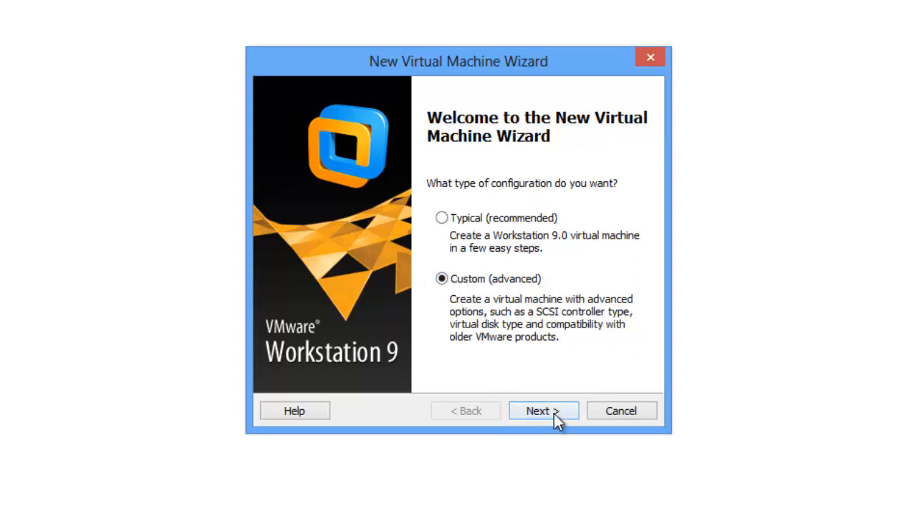
Try the disc image file option, picking the Ubuntu 11.04 ISO from the mmedia drive
{"action": "left_click", "coordinate": [542, 410]}
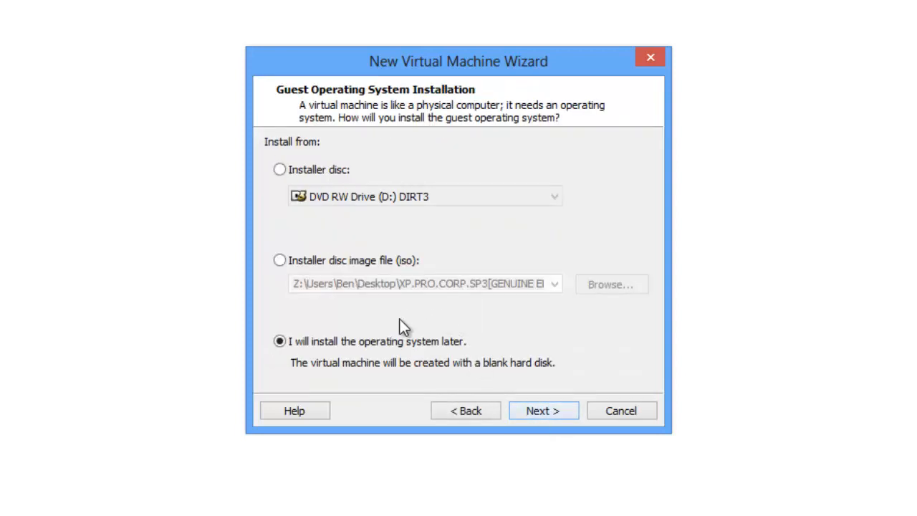
{"action": "left_click", "coordinate": [279, 261]}
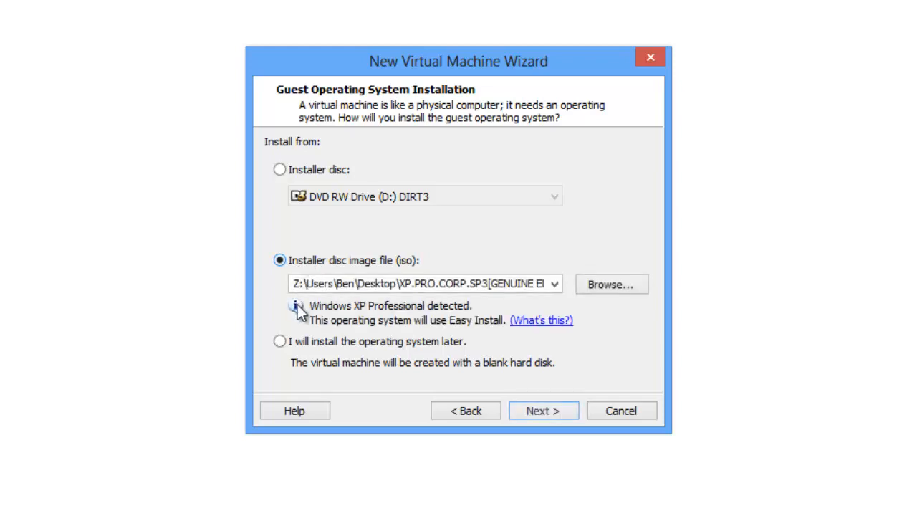
{"action": "left_click", "coordinate": [611, 284]}
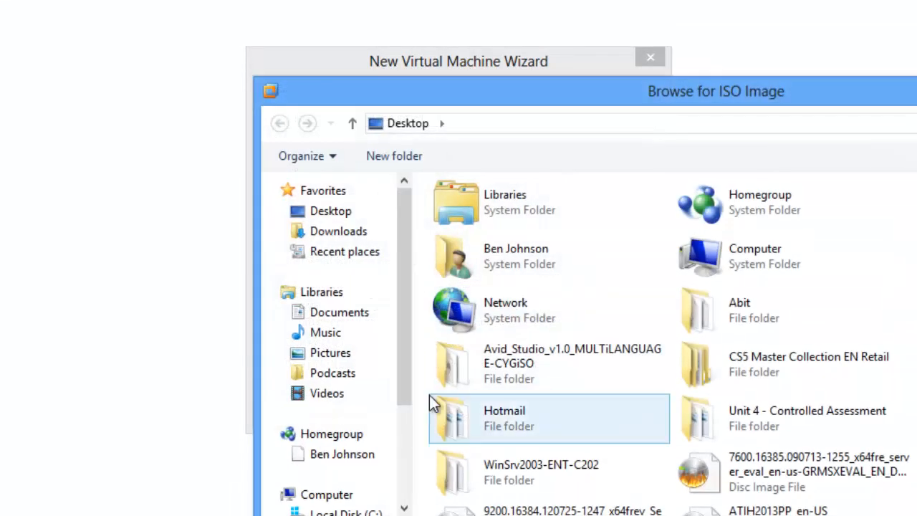
{"action": "left_click", "coordinate": [327, 494]}
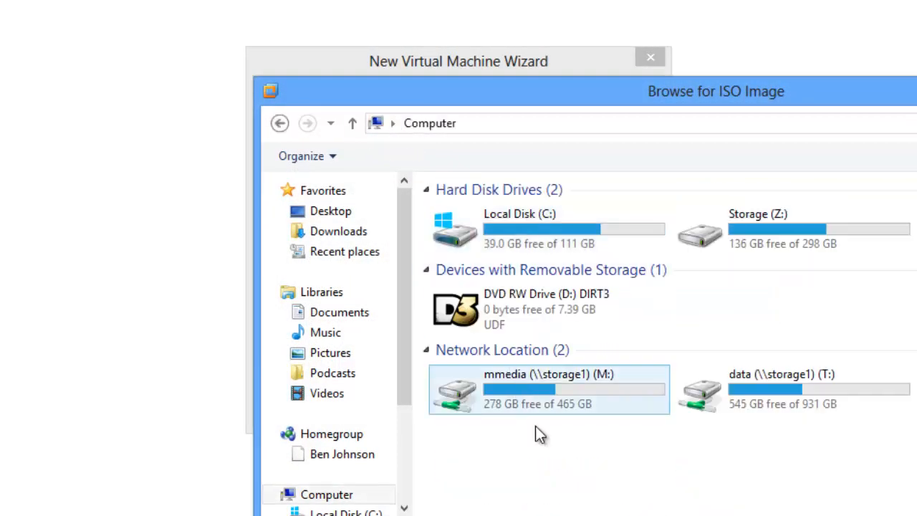
{"action": "double_click", "coordinate": [549, 390]}
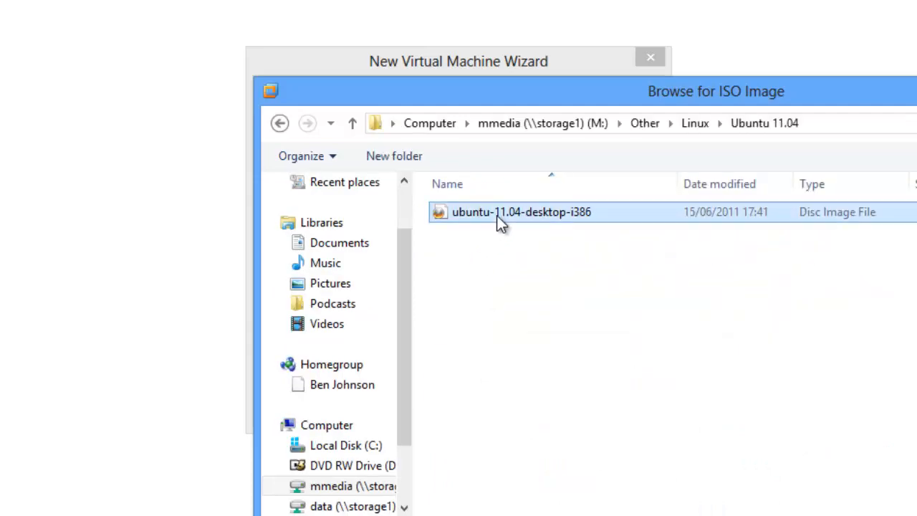
{"action": "double_click", "coordinate": [522, 212]}
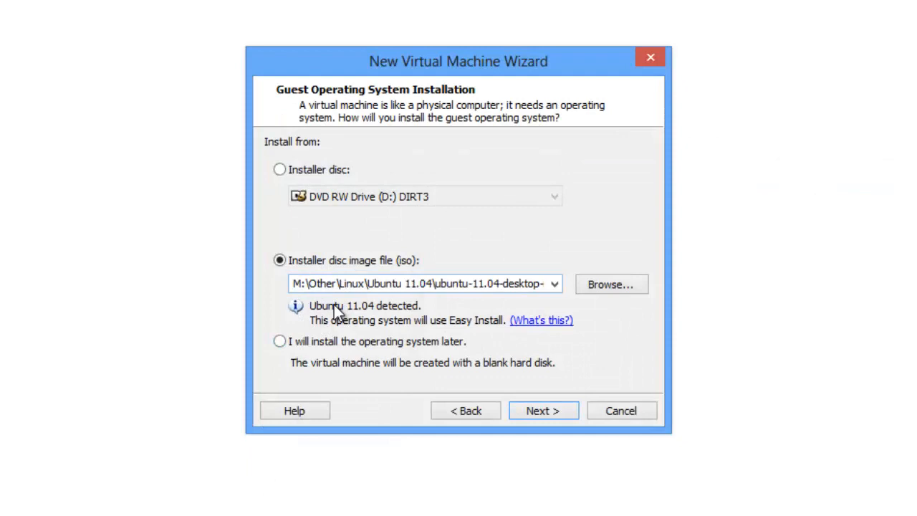
{"action": "mouse_move", "coordinate": [556, 283]}
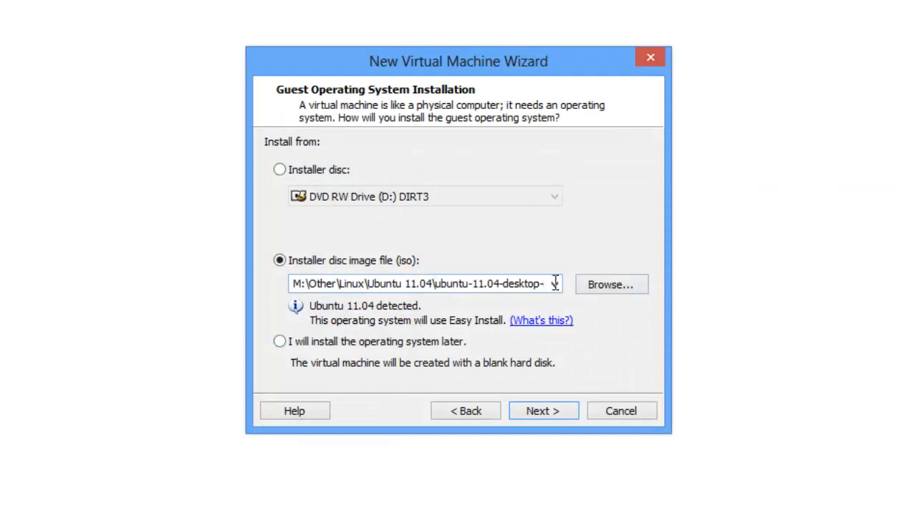
{"action": "mouse_move", "coordinate": [358, 309]}
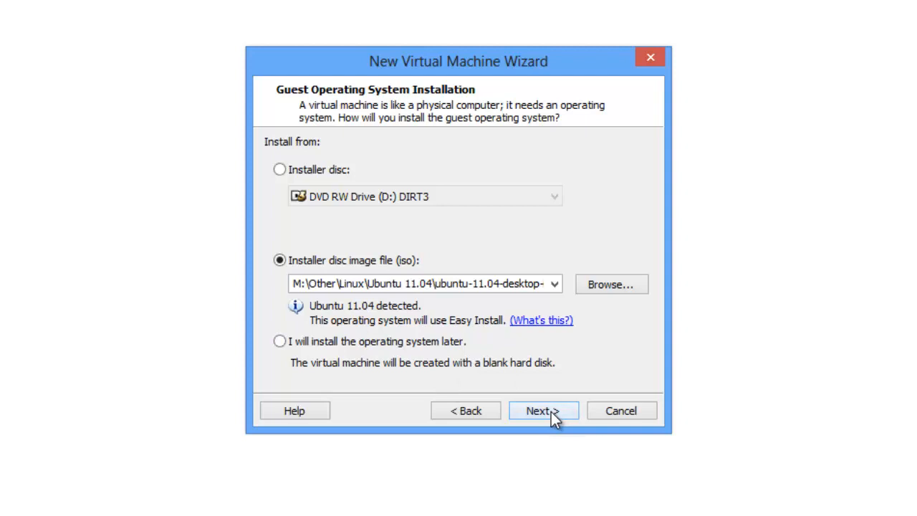
Switch to installing the operating system later and continue to guest OS selection
{"action": "left_click", "coordinate": [280, 341]}
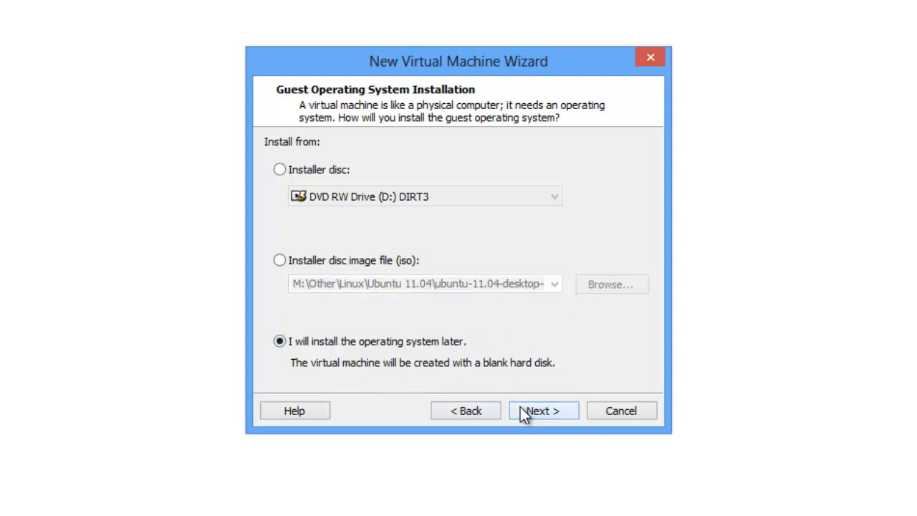
{"action": "mouse_move", "coordinate": [390, 365]}
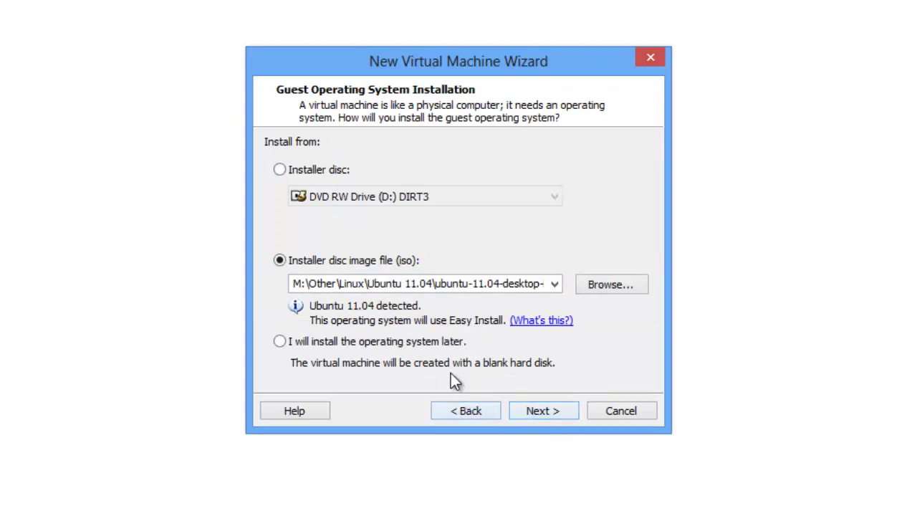
{"action": "left_click", "coordinate": [279, 341]}
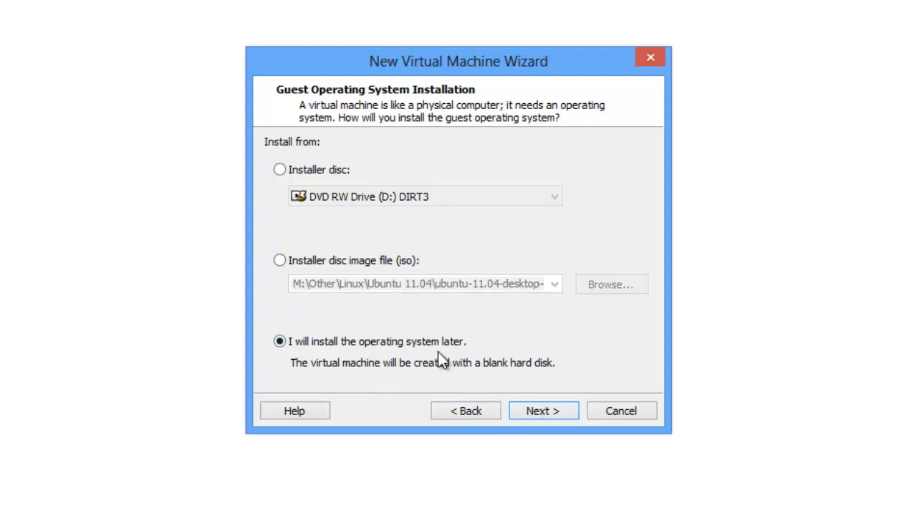
{"action": "left_click", "coordinate": [542, 410]}
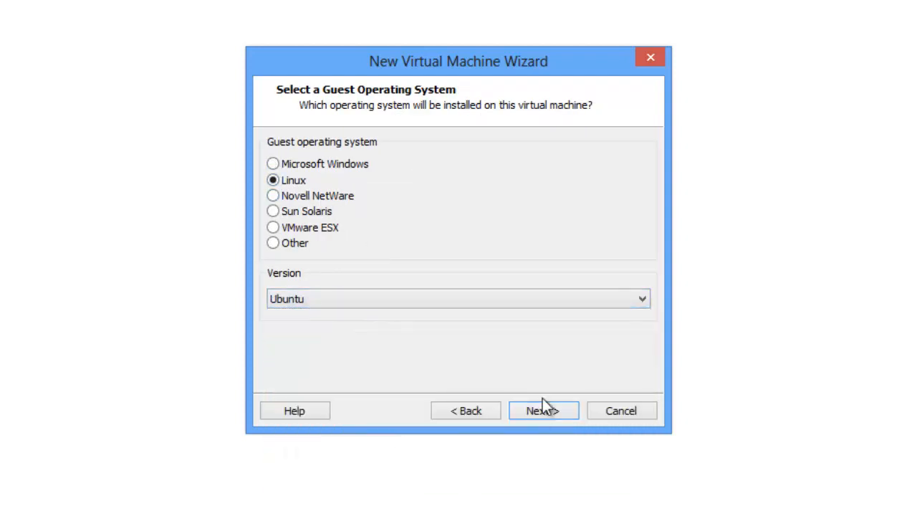
Keep Linux/Ubuntu as guest and name the virtual machine 'Ubuntu 11.04 x86'
{"action": "left_click", "coordinate": [542, 410]}
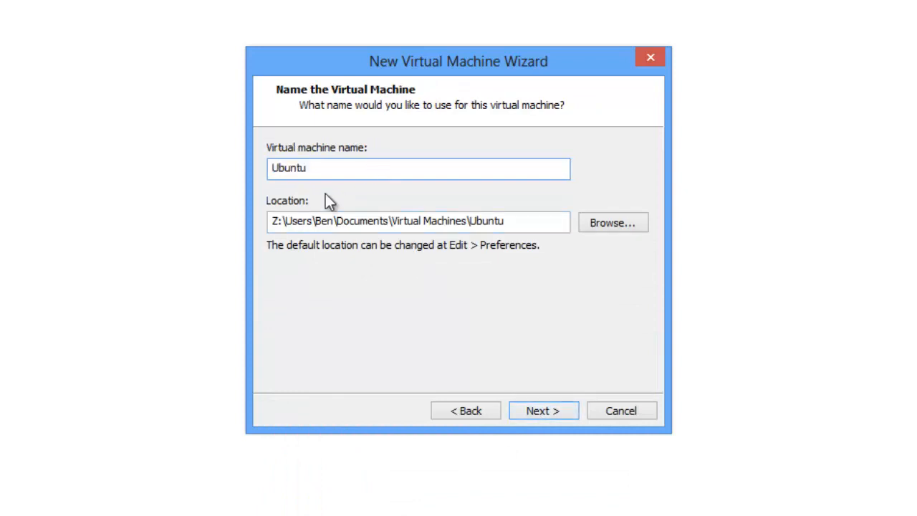
{"action": "type", "text": "11."}
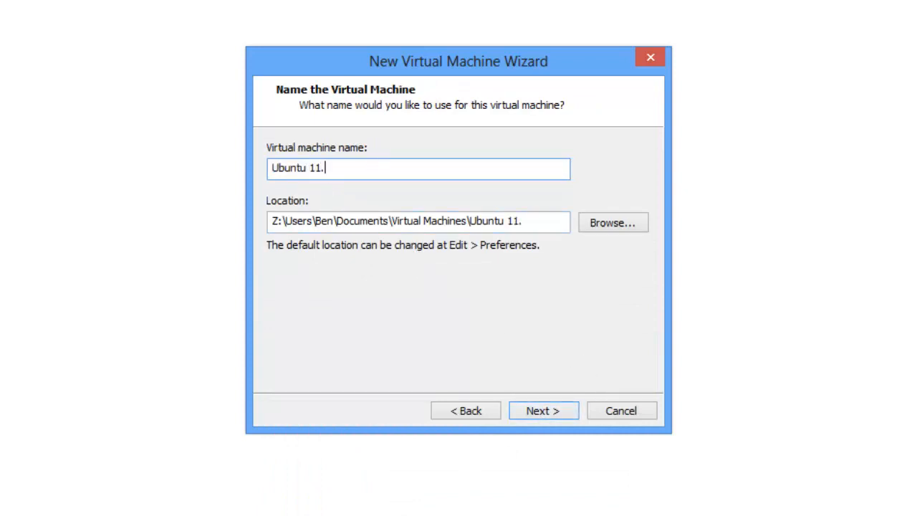
{"action": "type", "text": "04 x"}
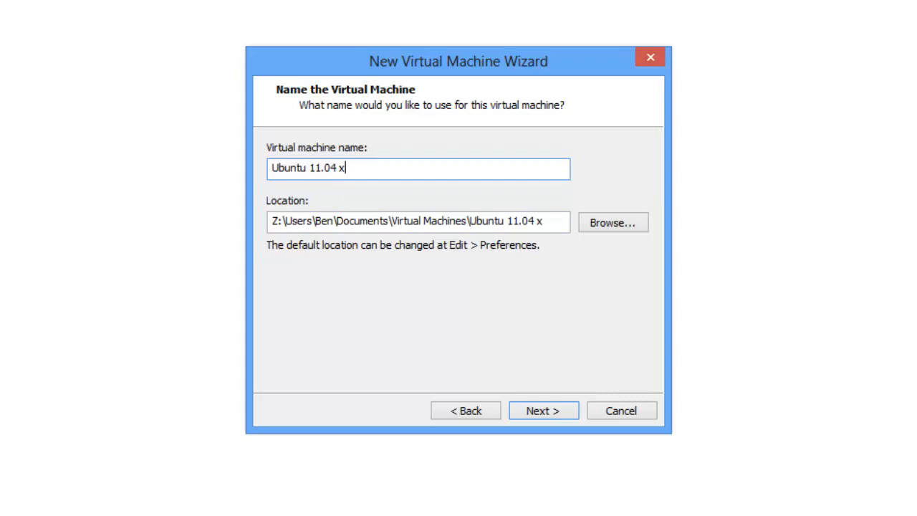
{"action": "left_click", "coordinate": [542, 410]}
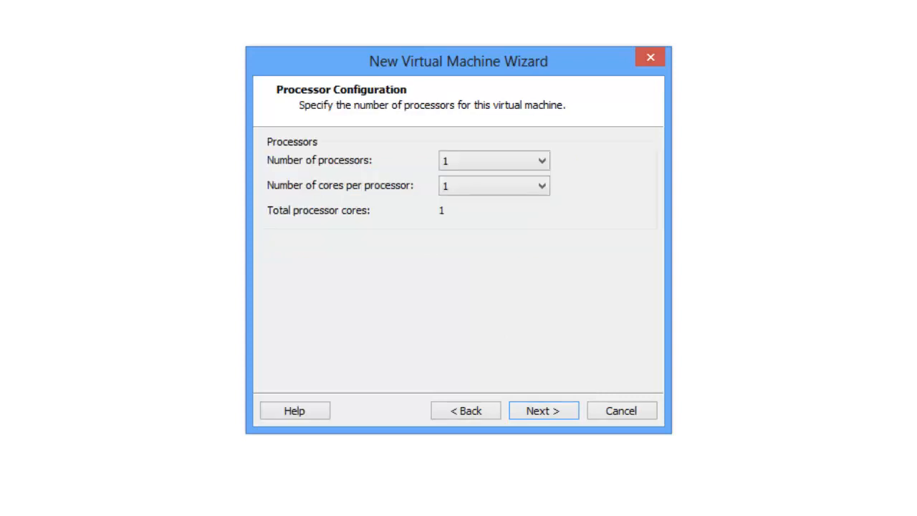
{"action": "mouse_move", "coordinate": [499, 198]}
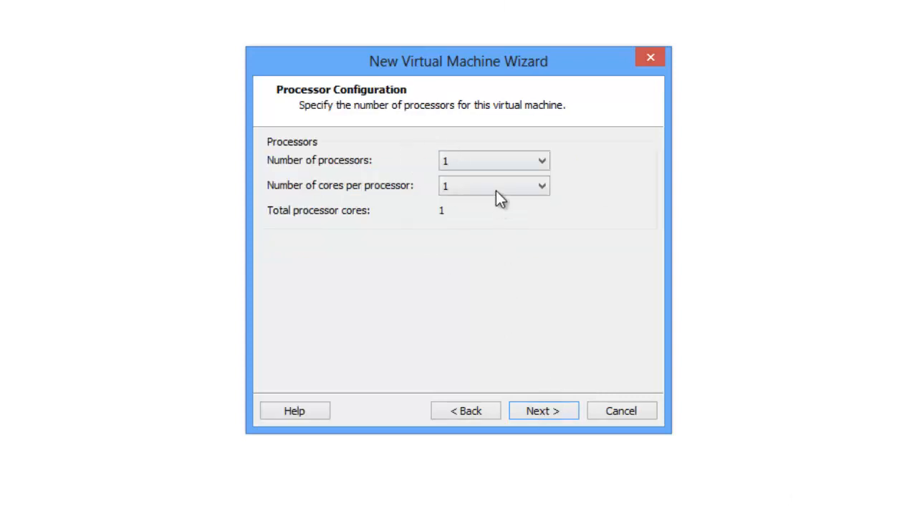
Give each processor 2 cores and set memory to 2048 MB
{"action": "left_click", "coordinate": [495, 185]}
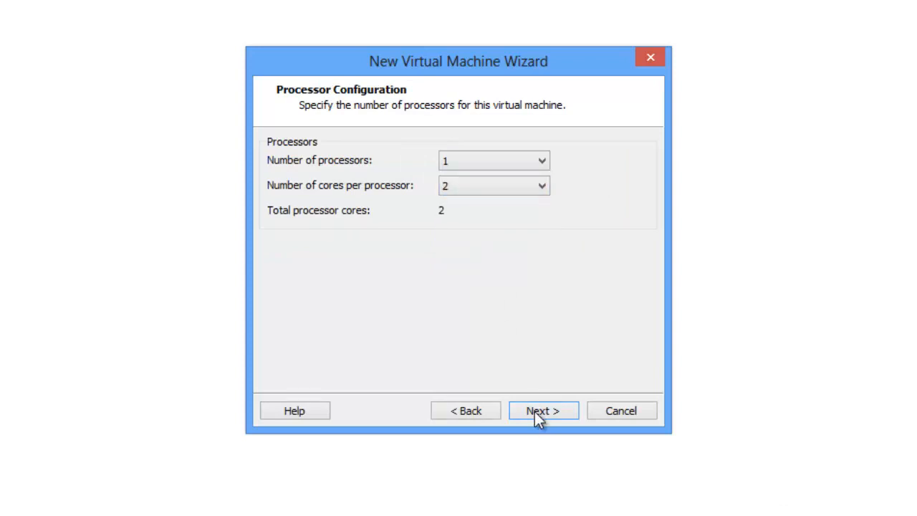
{"action": "left_click", "coordinate": [543, 410]}
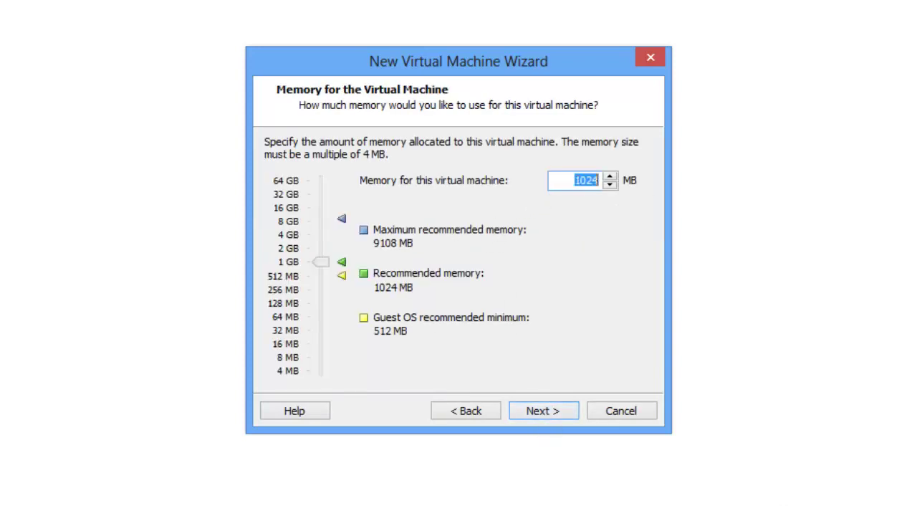
{"action": "type", "text": "204"}
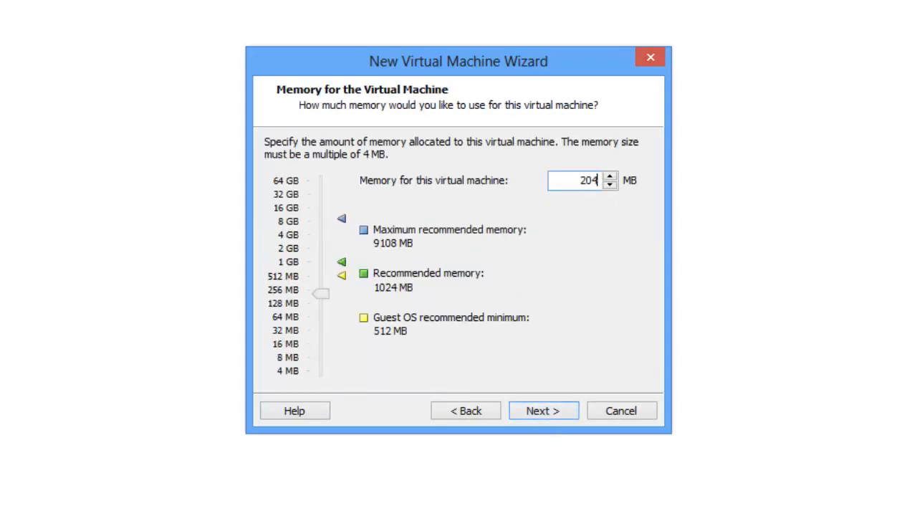
{"action": "left_click", "coordinate": [541, 409]}
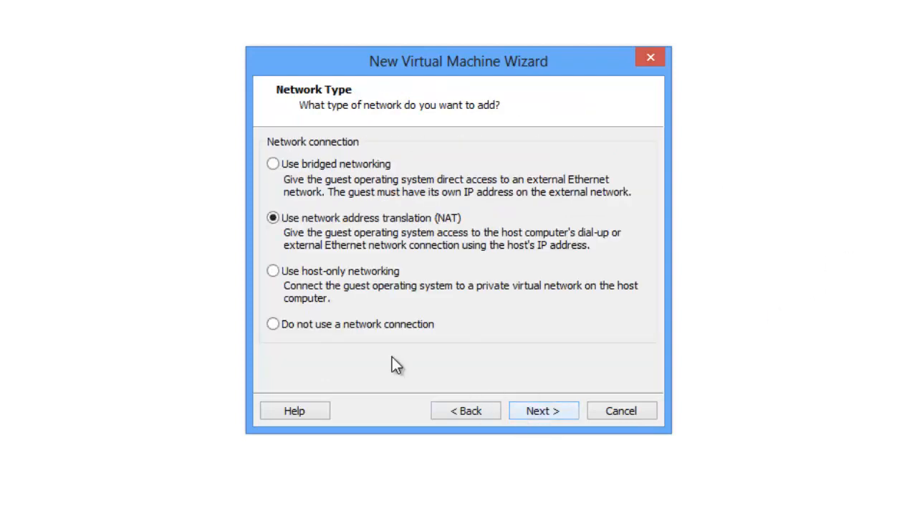
Keep the default network, LSI Logic SCSI controller and 60 GB split disk through to the summary
{"action": "left_click", "coordinate": [543, 410]}
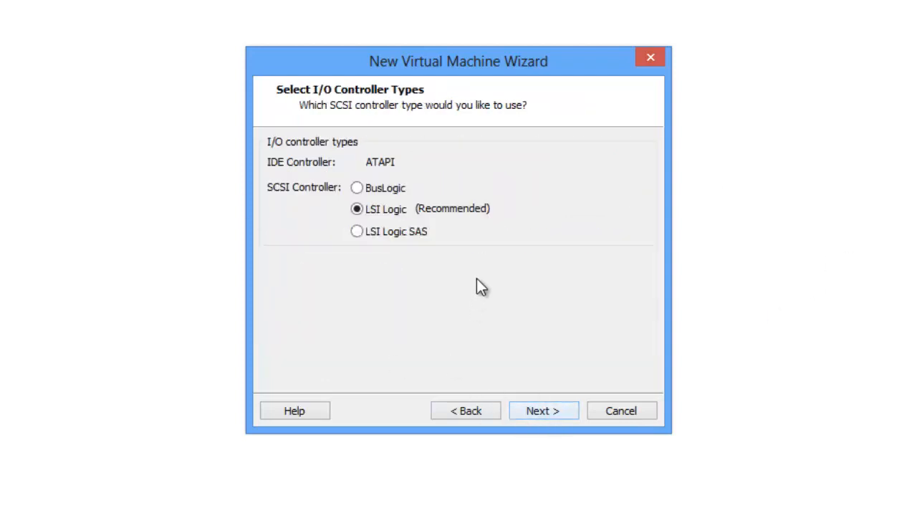
{"action": "left_click", "coordinate": [543, 410]}
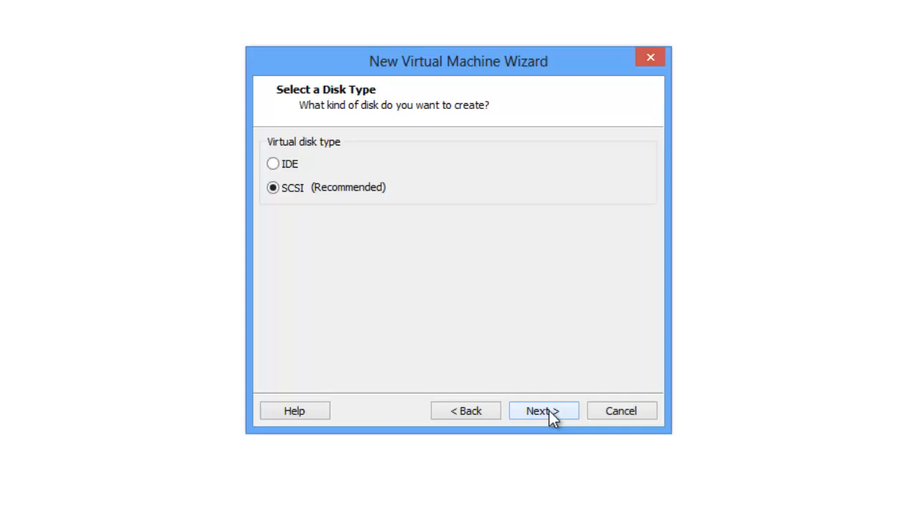
{"action": "left_click", "coordinate": [542, 410]}
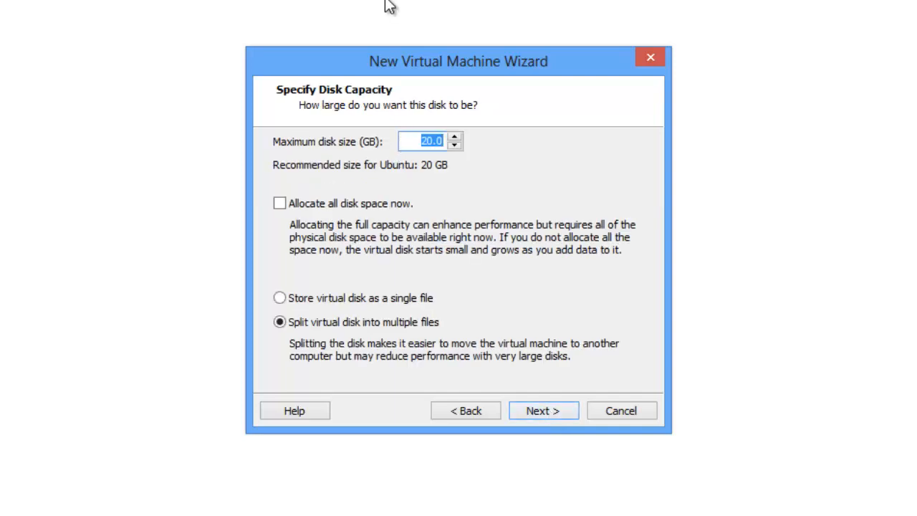
{"action": "left_click", "coordinate": [542, 410]}
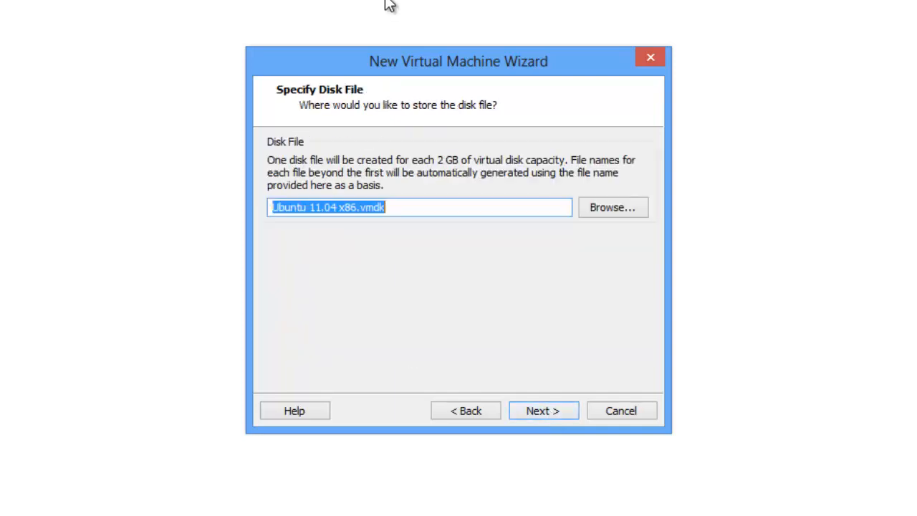
{"action": "left_click", "coordinate": [541, 410]}
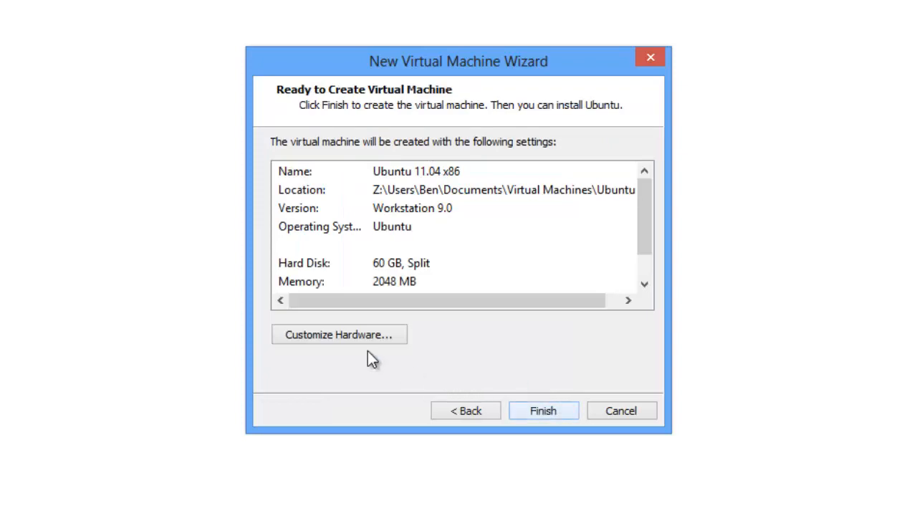
Customize hardware so the New CD/DVD uses the Ubuntu ISO image, then finish creating the VM
{"action": "left_click", "coordinate": [338, 336]}
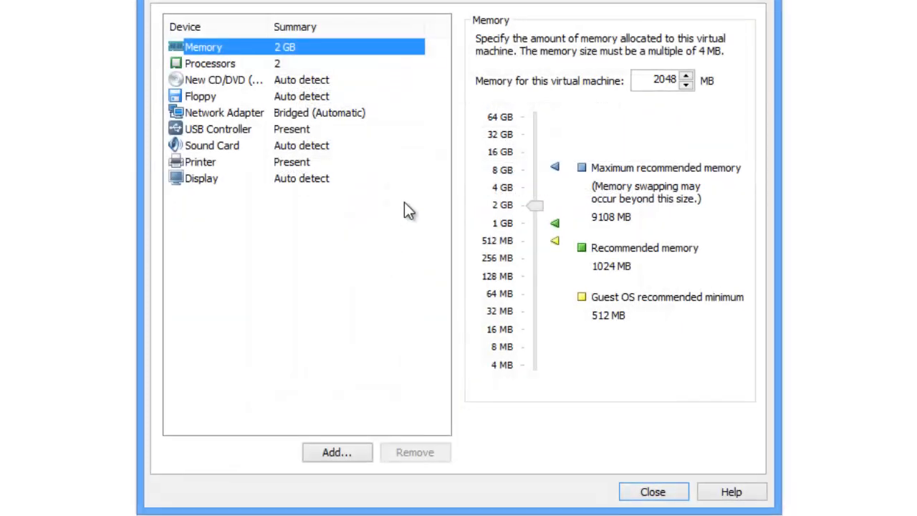
{"action": "left_click", "coordinate": [210, 63]}
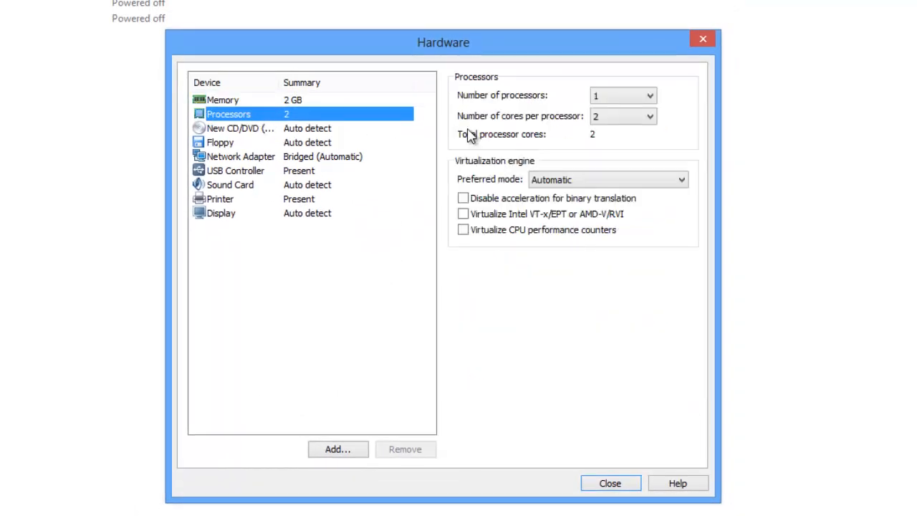
{"action": "mouse_move", "coordinate": [244, 189]}
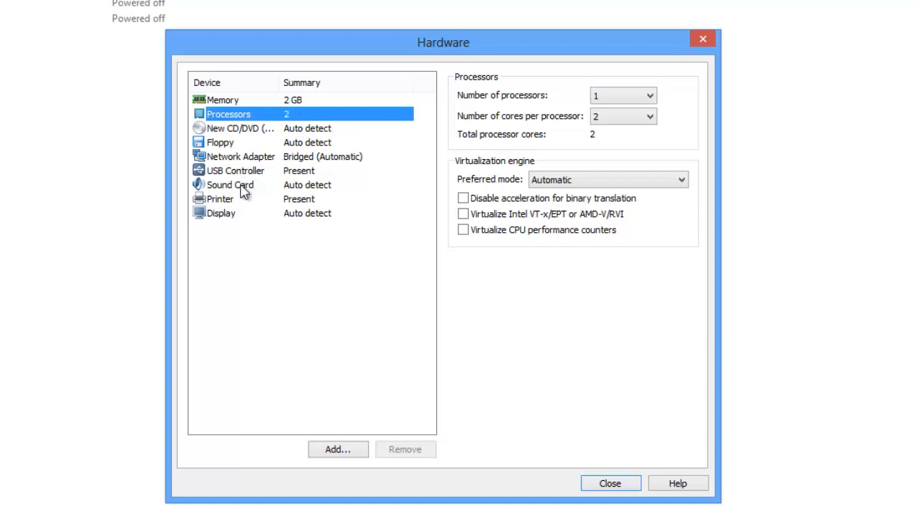
{"action": "left_click", "coordinate": [240, 127]}
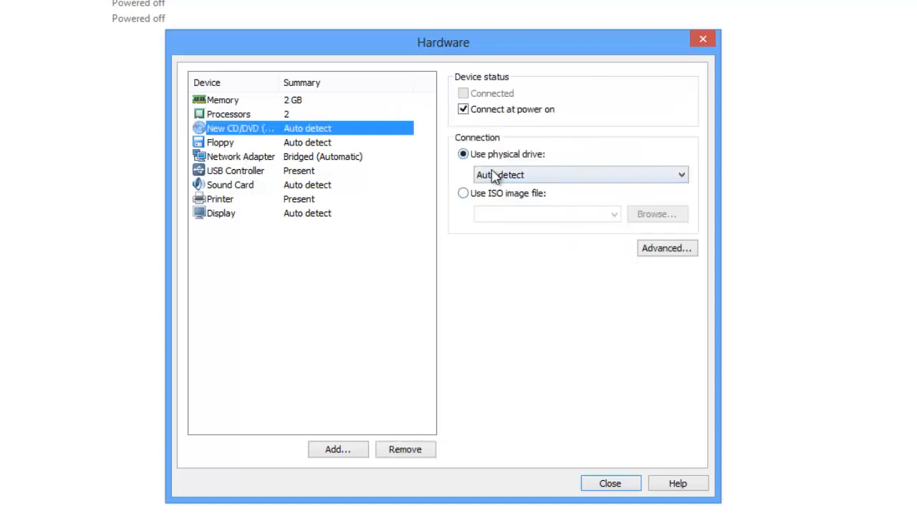
{"action": "left_click", "coordinate": [655, 213]}
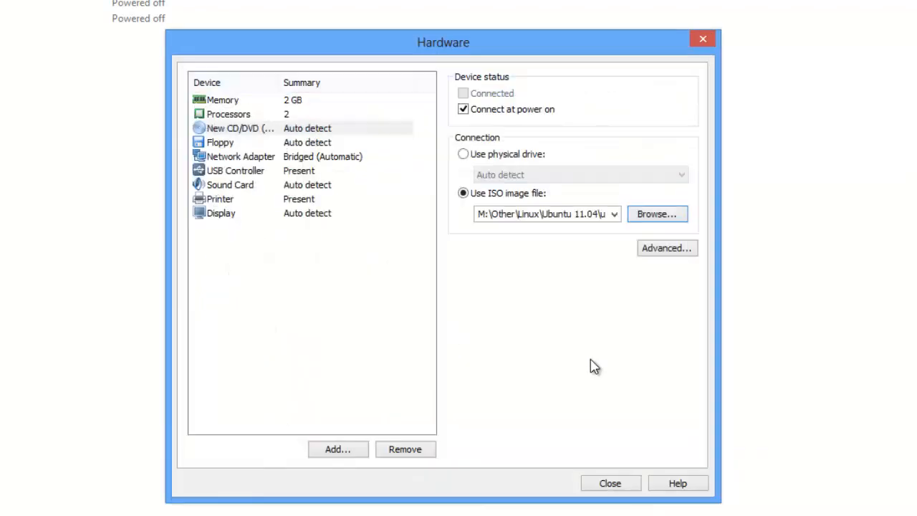
{"action": "left_click", "coordinate": [611, 481]}
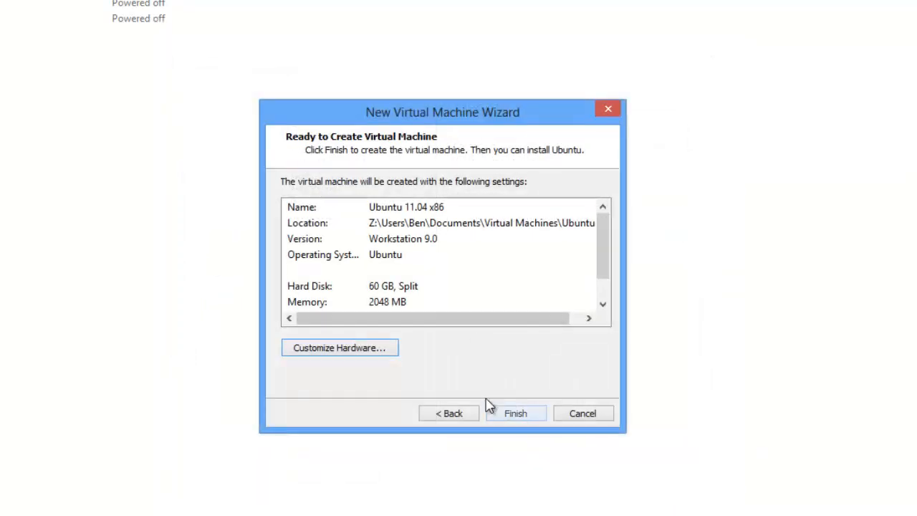
{"action": "left_click", "coordinate": [516, 412]}
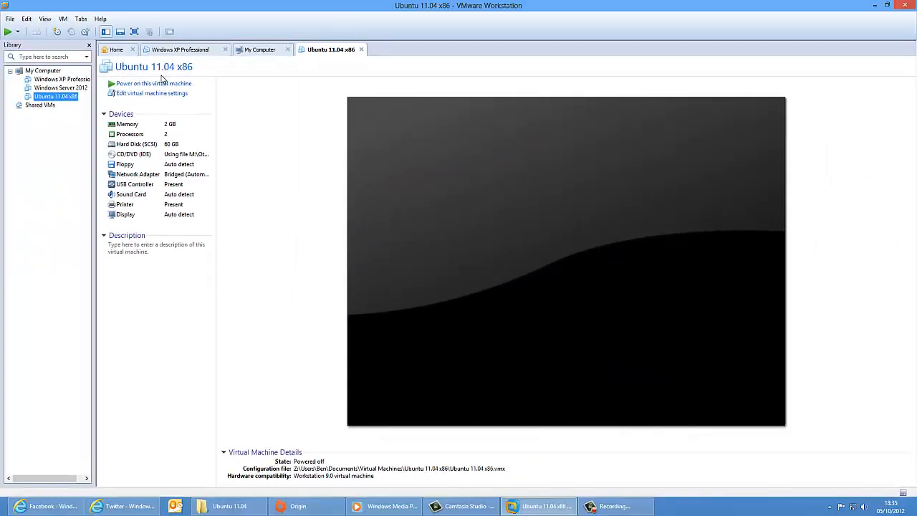
{"action": "mouse_move", "coordinate": [54, 87]}
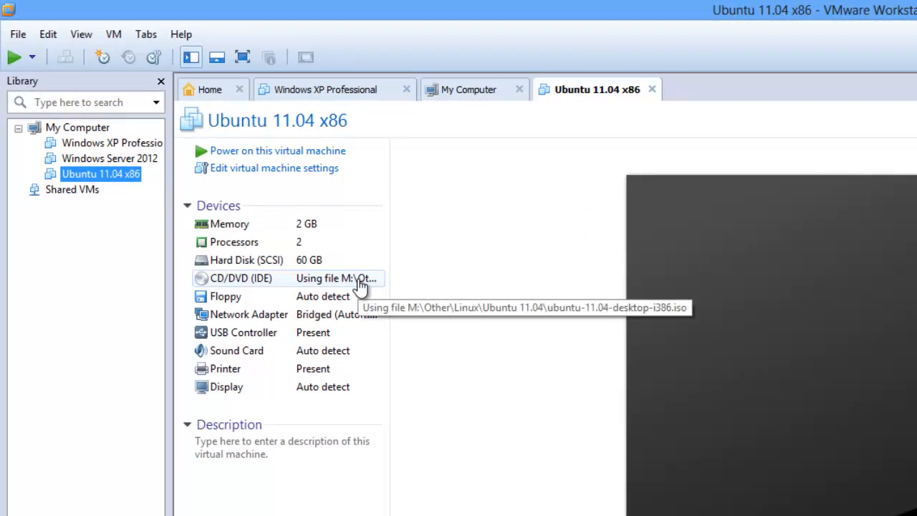
{"action": "mouse_move", "coordinate": [344, 295]}
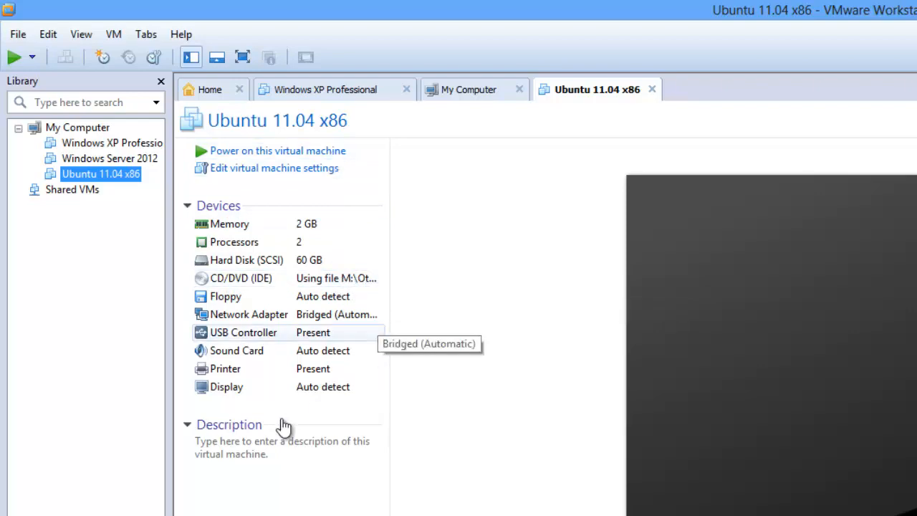
{"action": "mouse_move", "coordinate": [537, 261]}
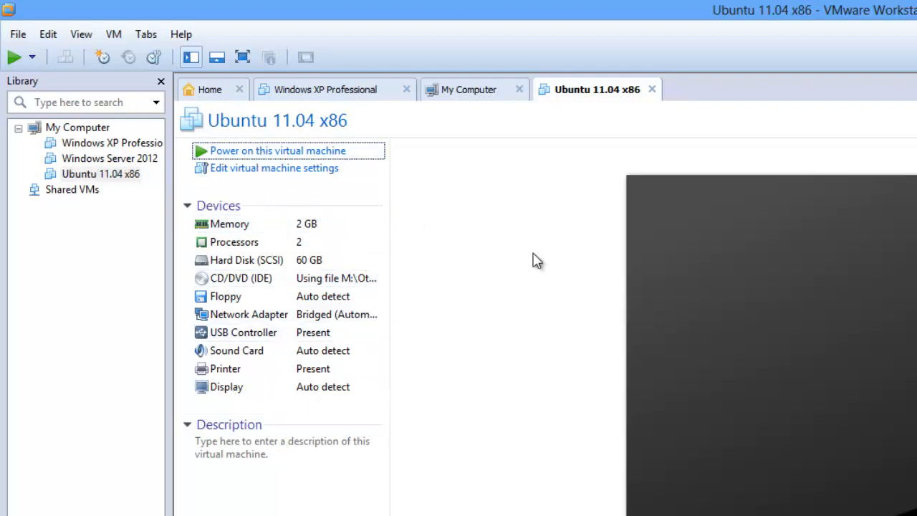
Power on the Ubuntu 11.04 x86 virtual machine
{"action": "left_click", "coordinate": [278, 150]}
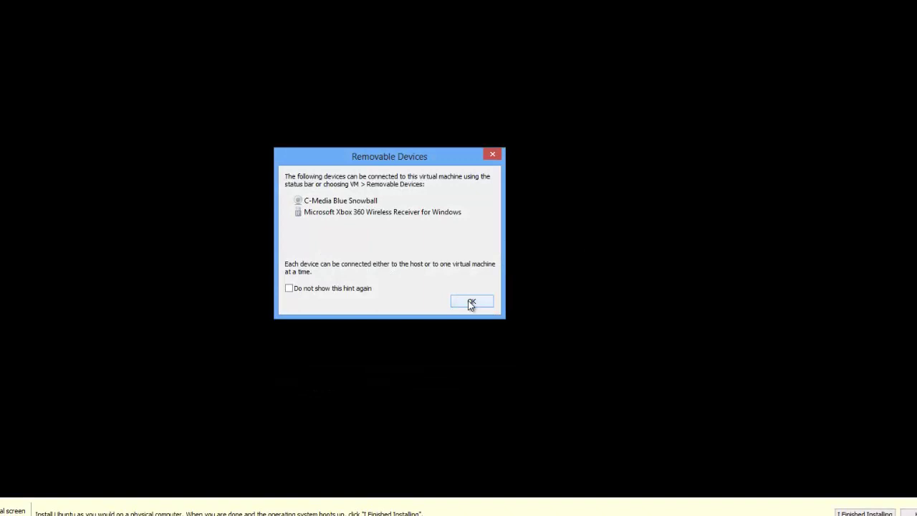
Dismiss the removable devices notice and confirm English as the boot language
{"action": "left_click", "coordinate": [471, 301]}
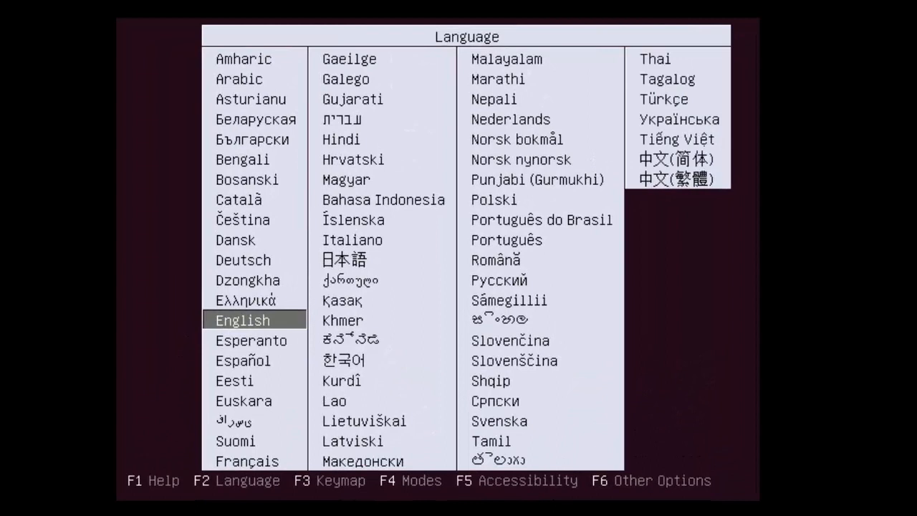
{"action": "key", "text": "Return"}
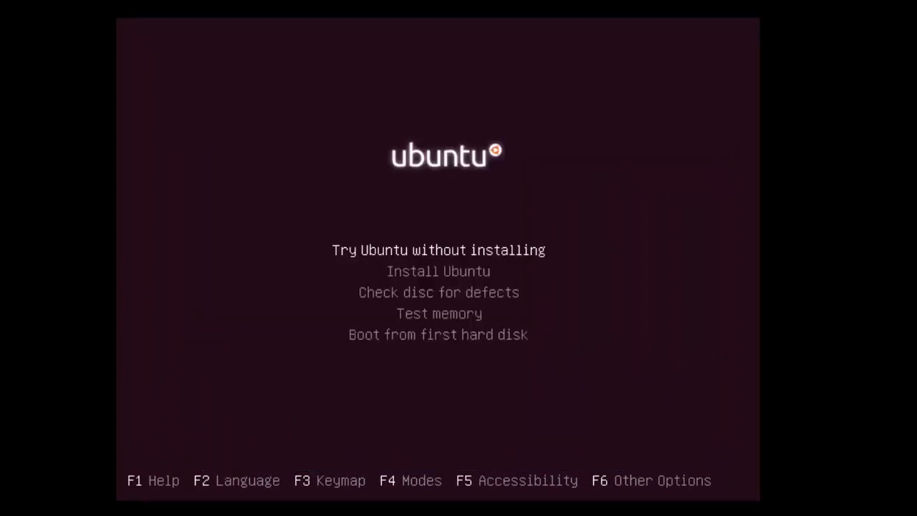
Move through the boot menu to Install Ubuntu and start the installation
{"action": "key", "text": "Down"}
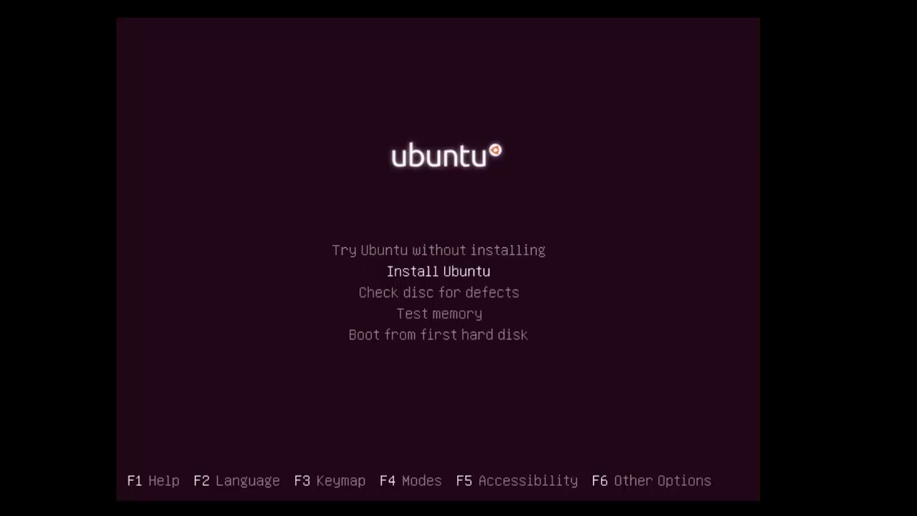
{"action": "key", "text": "Down"}
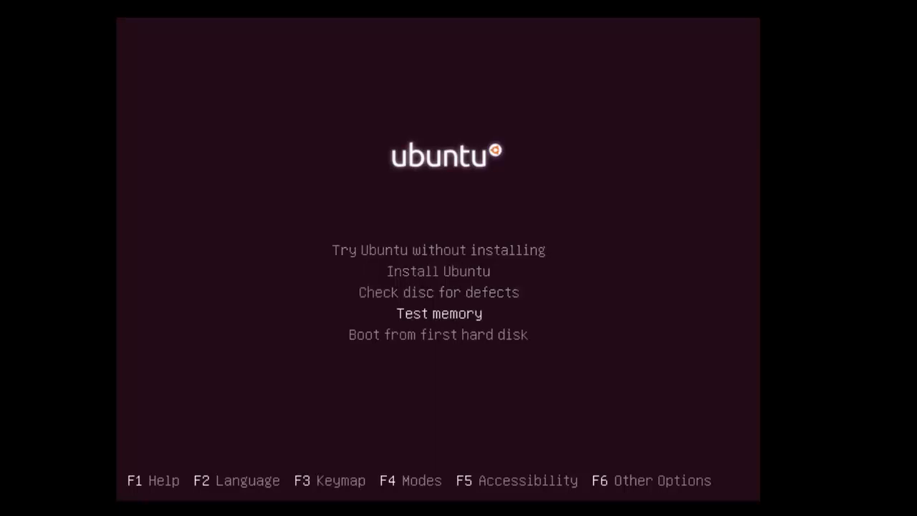
{"action": "key", "text": "Up"}
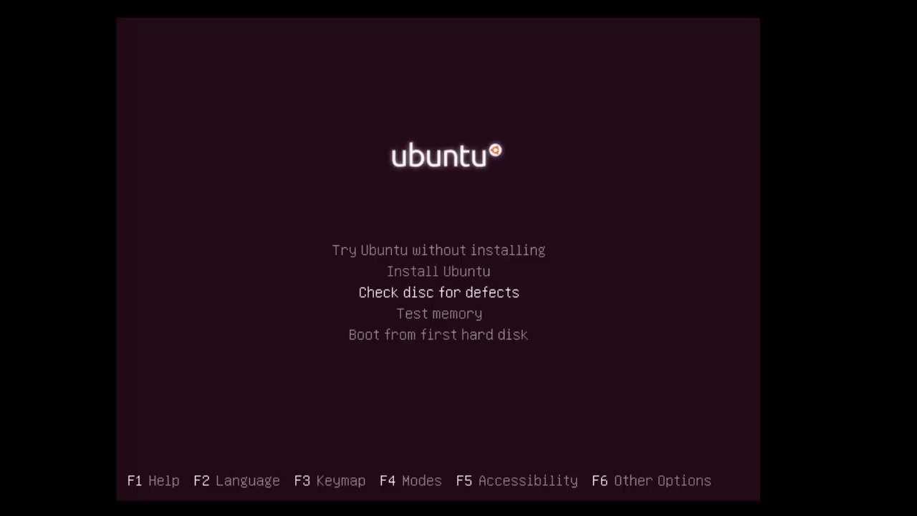
{"action": "key", "text": "Up"}
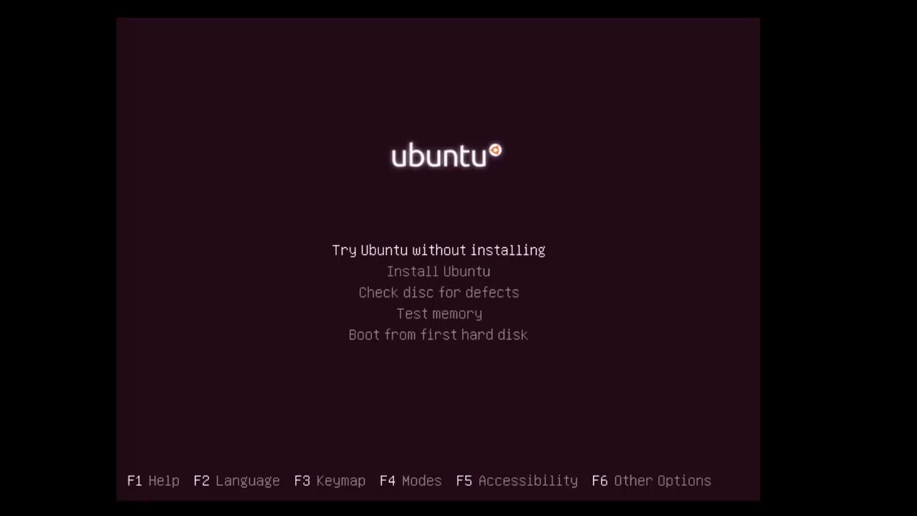
{"action": "key", "text": "Down"}
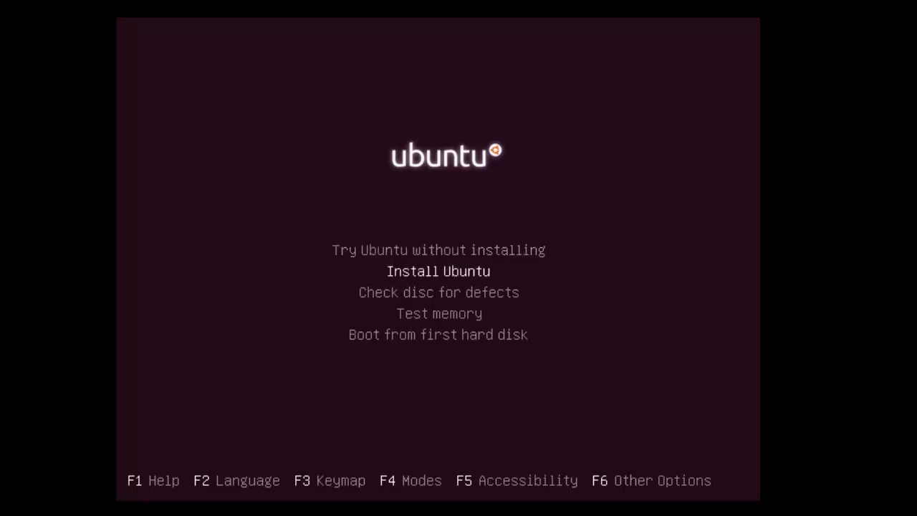
{"action": "key", "text": "Return"}
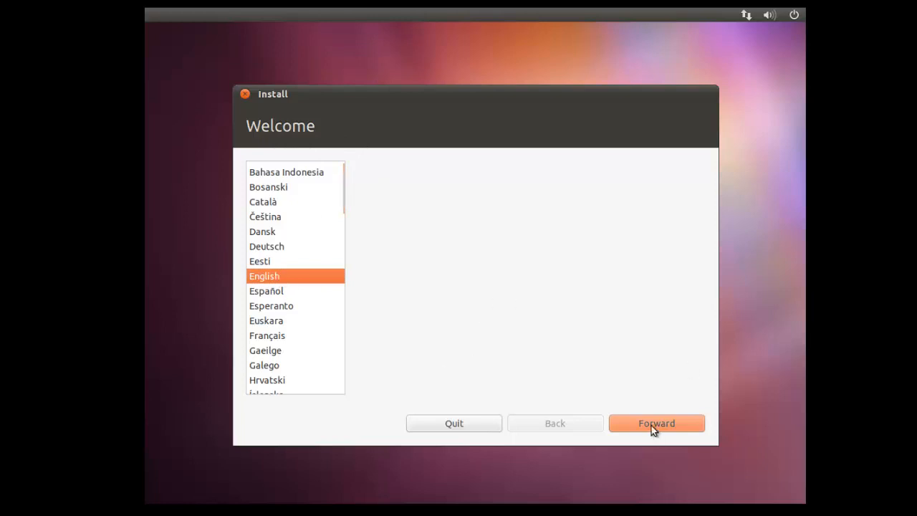
Accept English on the installer's Welcome page and continue
{"action": "left_click", "coordinate": [657, 422]}
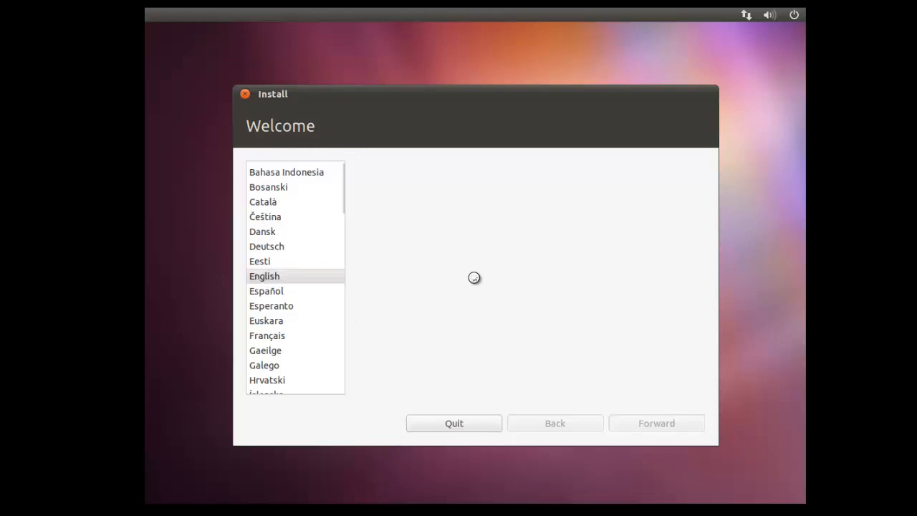
{"action": "left_click", "coordinate": [656, 423]}
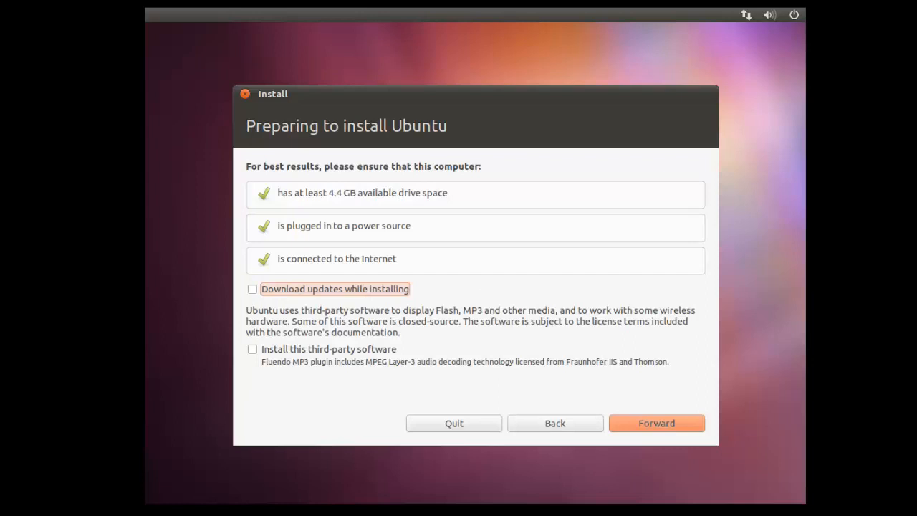
{"action": "mouse_move", "coordinate": [394, 216]}
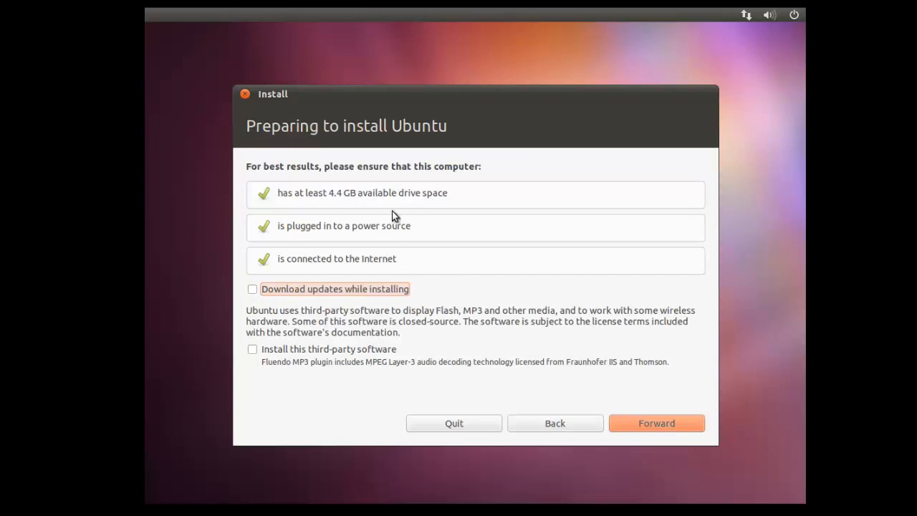
{"action": "mouse_move", "coordinate": [470, 227]}
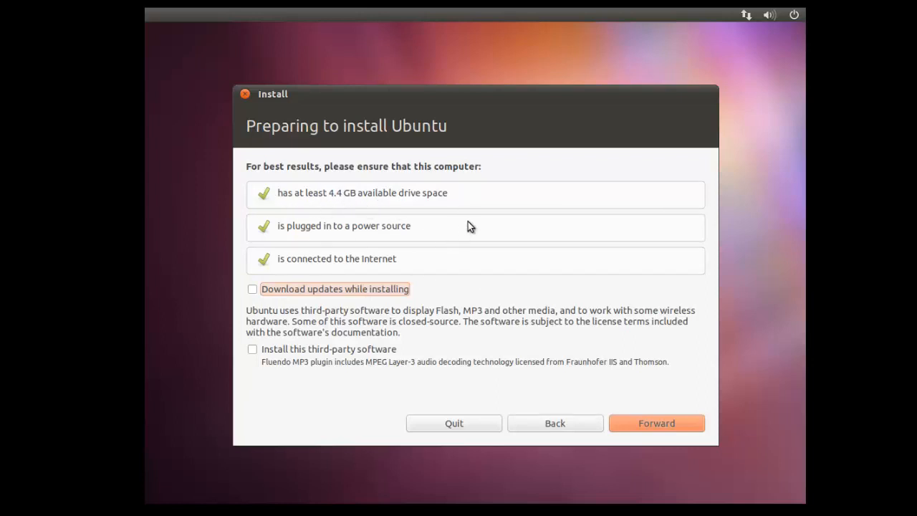
{"action": "mouse_move", "coordinate": [418, 249]}
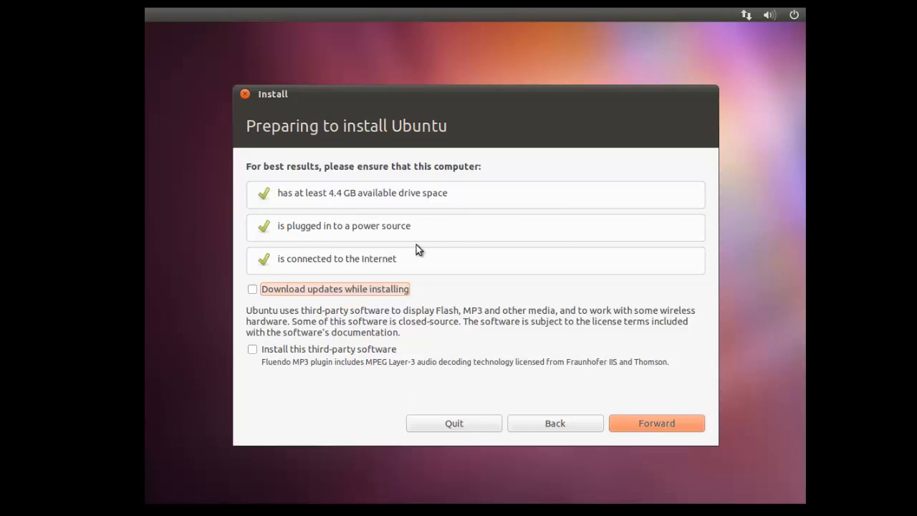
{"action": "mouse_move", "coordinate": [401, 207]}
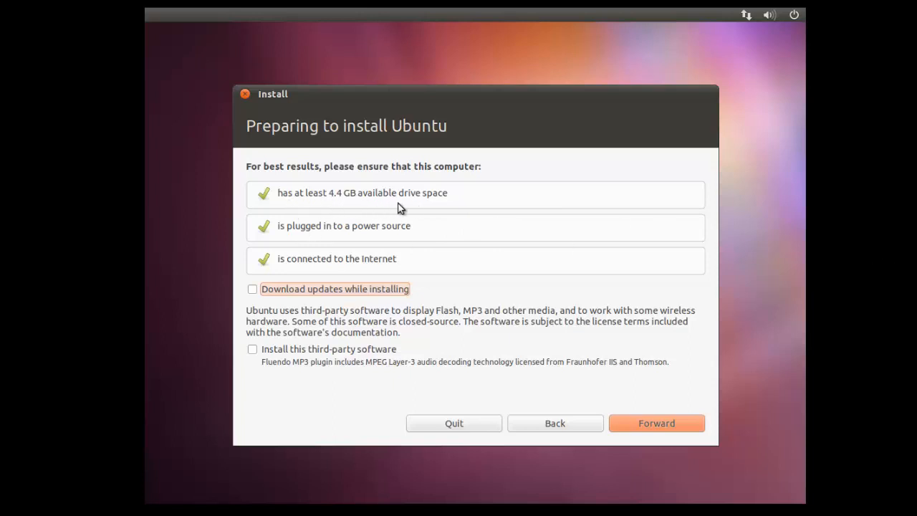
{"action": "mouse_move", "coordinate": [361, 238]}
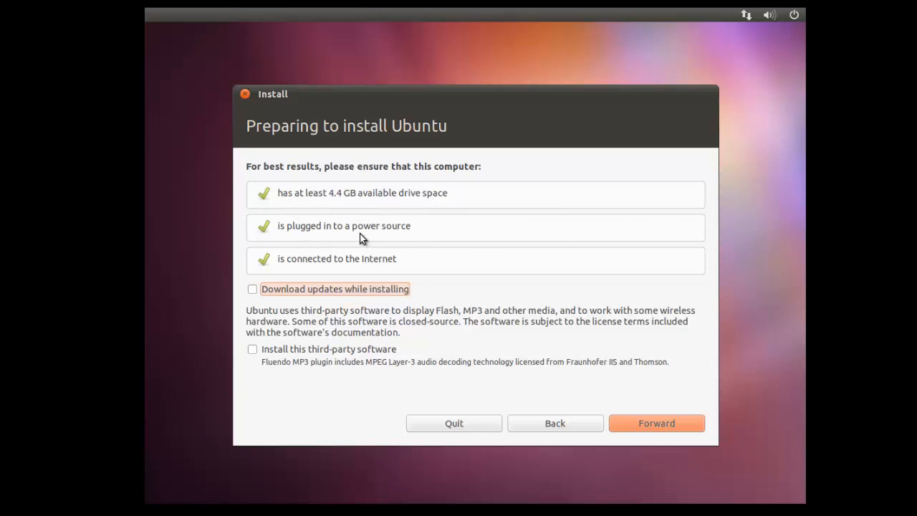
{"action": "mouse_move", "coordinate": [347, 239]}
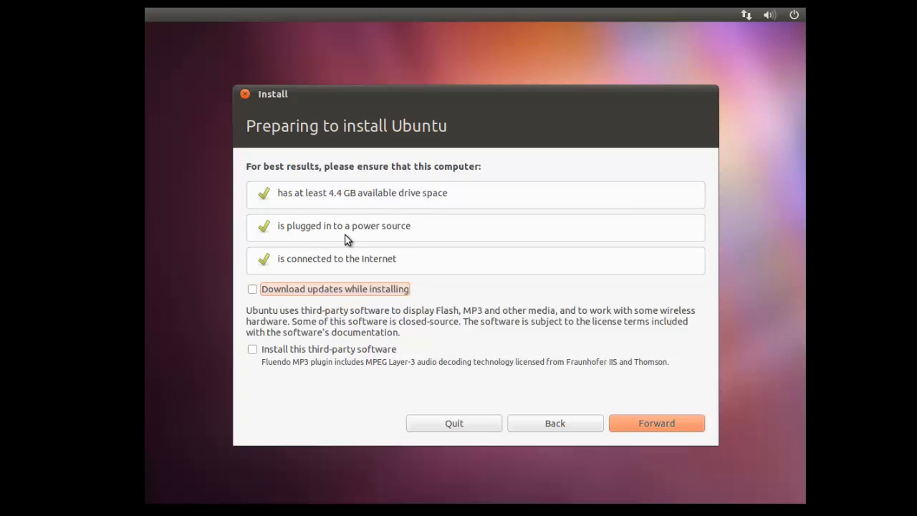
{"action": "mouse_move", "coordinate": [347, 244]}
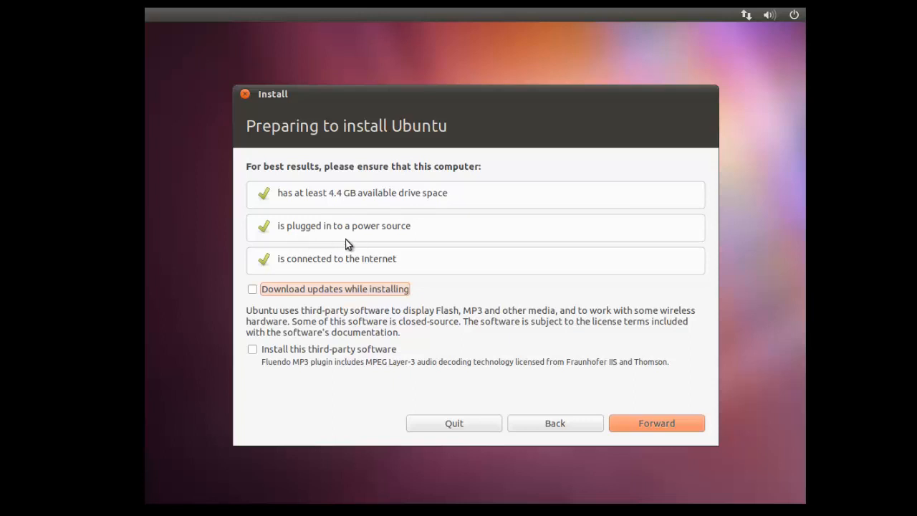
{"action": "mouse_move", "coordinate": [341, 266]}
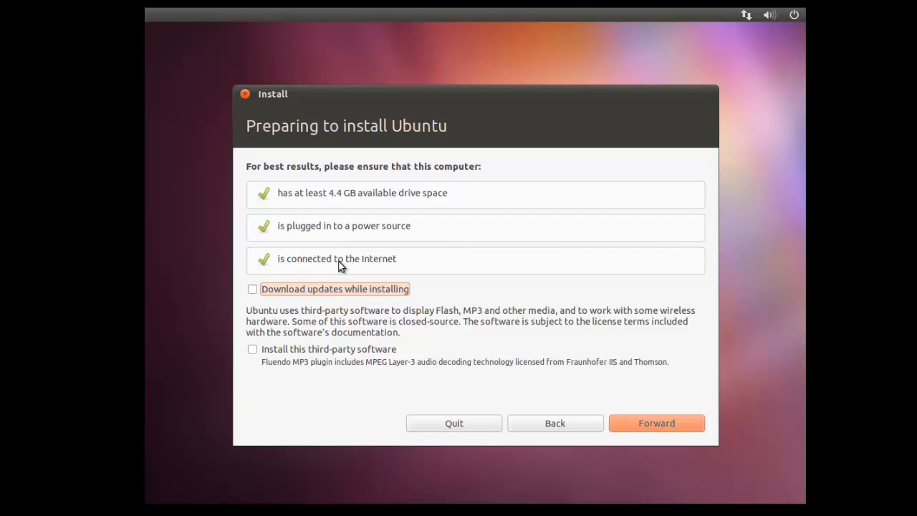
{"action": "mouse_move", "coordinate": [279, 297]}
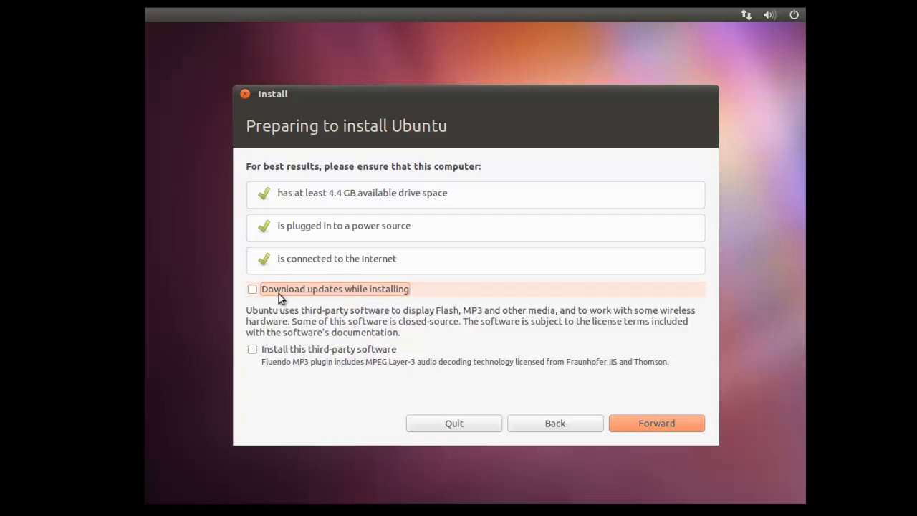
{"action": "mouse_move", "coordinate": [341, 402]}
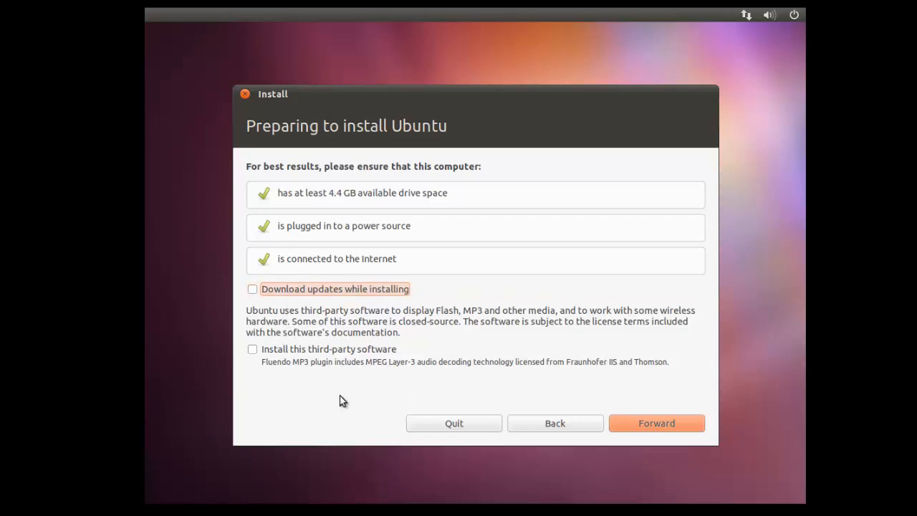
Enable 'Install this third-party software', leave updates off, and continue to drive allocation
{"action": "left_click", "coordinate": [252, 350]}
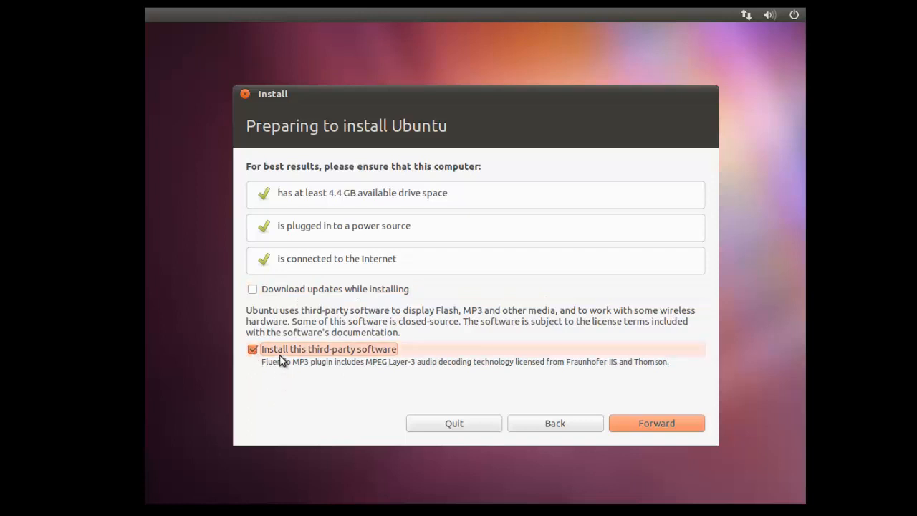
{"action": "mouse_move", "coordinate": [390, 373]}
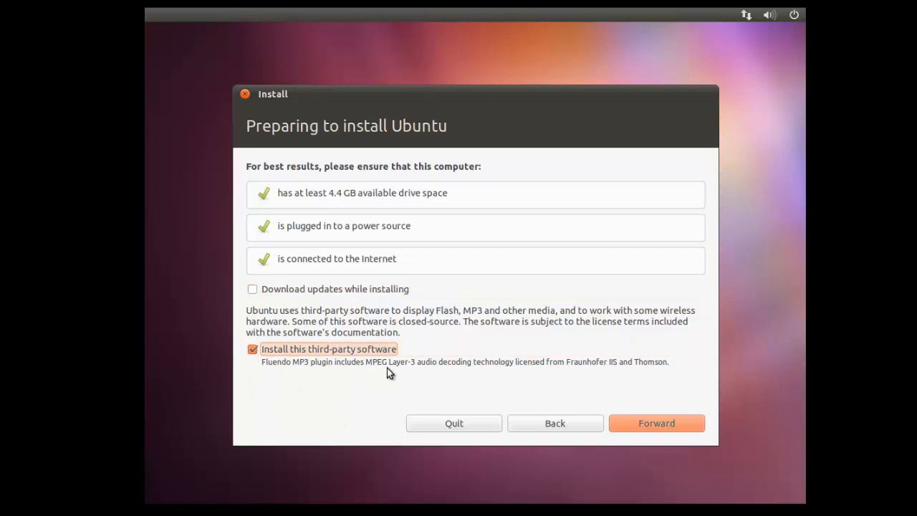
{"action": "mouse_move", "coordinate": [351, 367]}
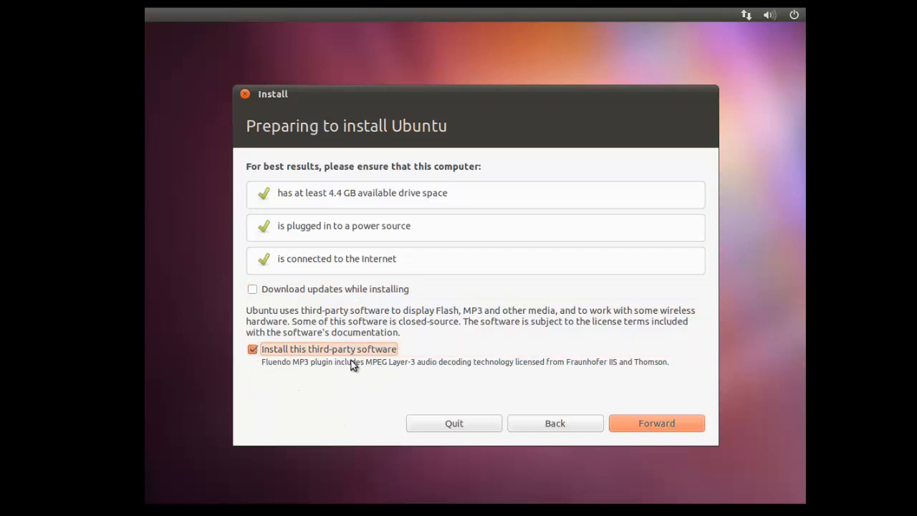
{"action": "left_click", "coordinate": [657, 423]}
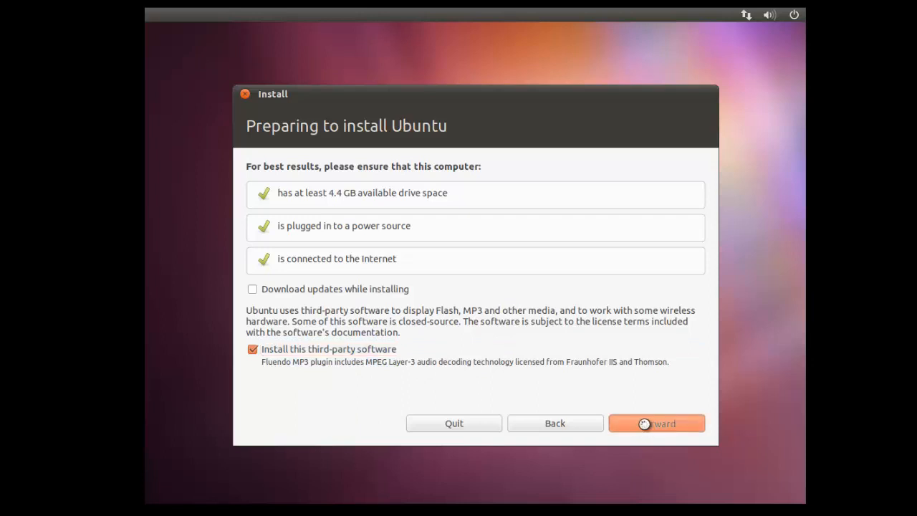
{"action": "left_click", "coordinate": [656, 422]}
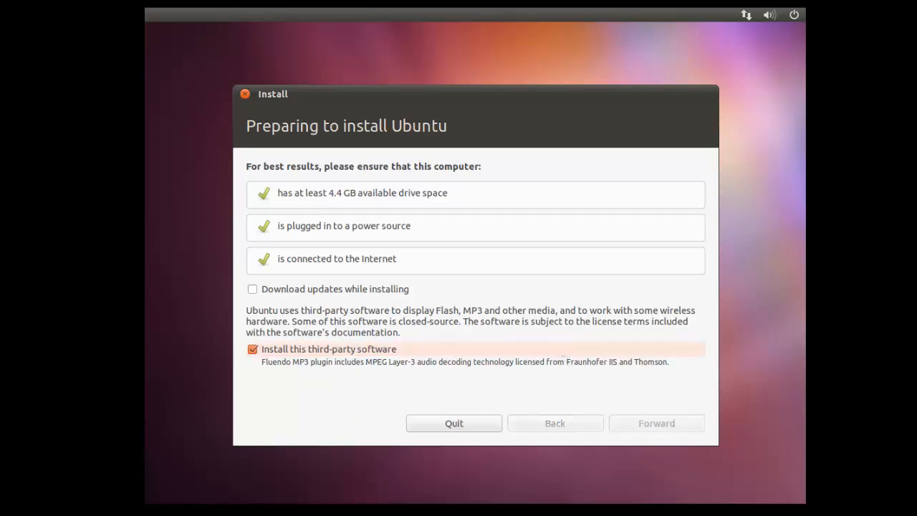
Select 'Erase disk and install Ubuntu' on the Allocate drive space page
{"action": "left_click", "coordinate": [657, 423]}
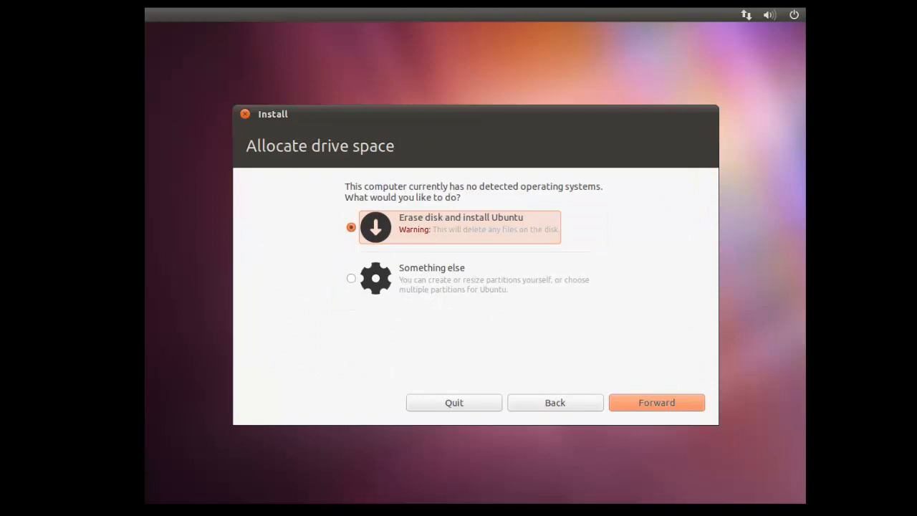
{"action": "mouse_move", "coordinate": [395, 215]}
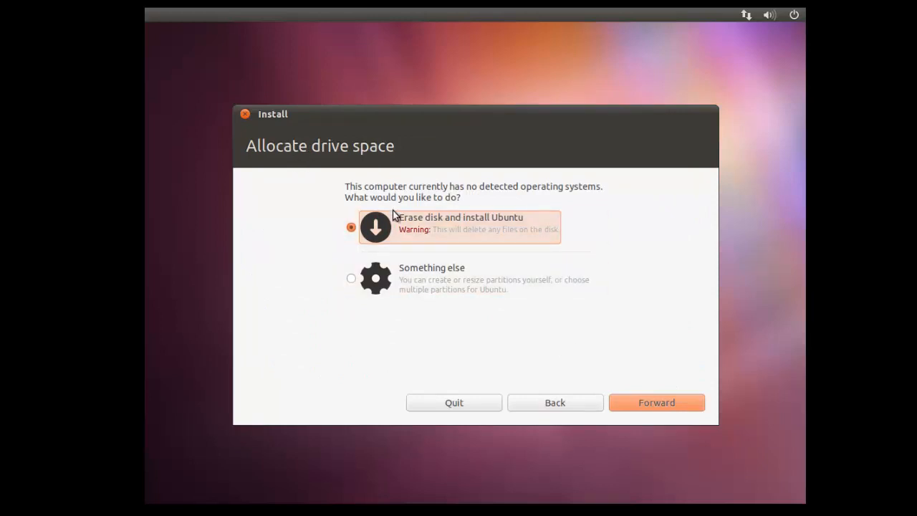
{"action": "mouse_move", "coordinate": [564, 197]}
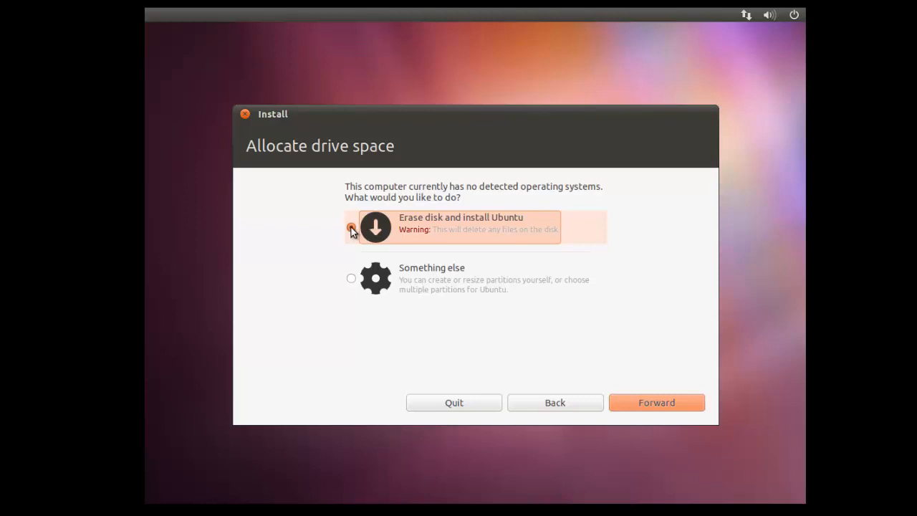
{"action": "left_click", "coordinate": [352, 227]}
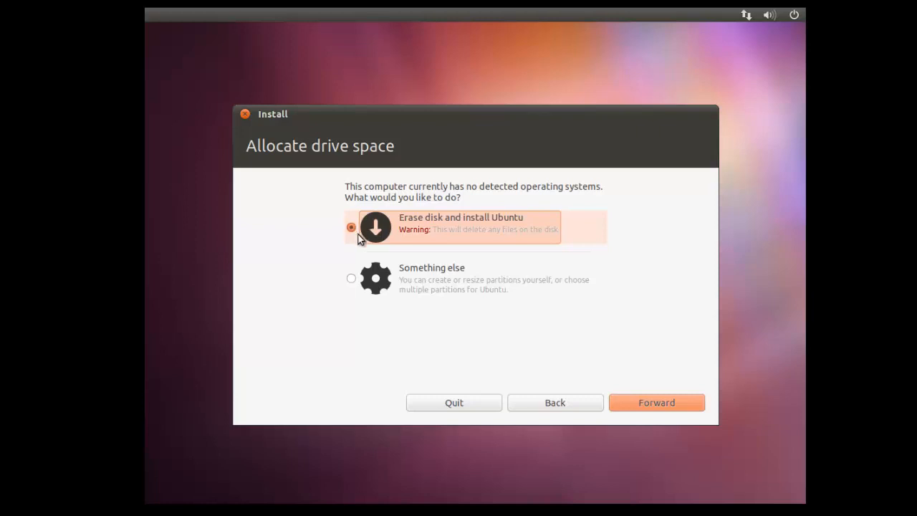
{"action": "mouse_move", "coordinate": [504, 253]}
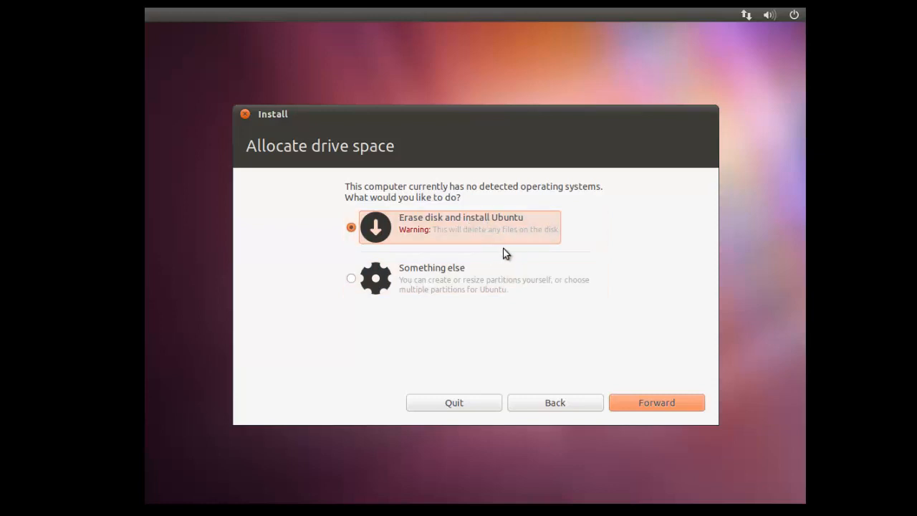
{"action": "mouse_move", "coordinate": [657, 401]}
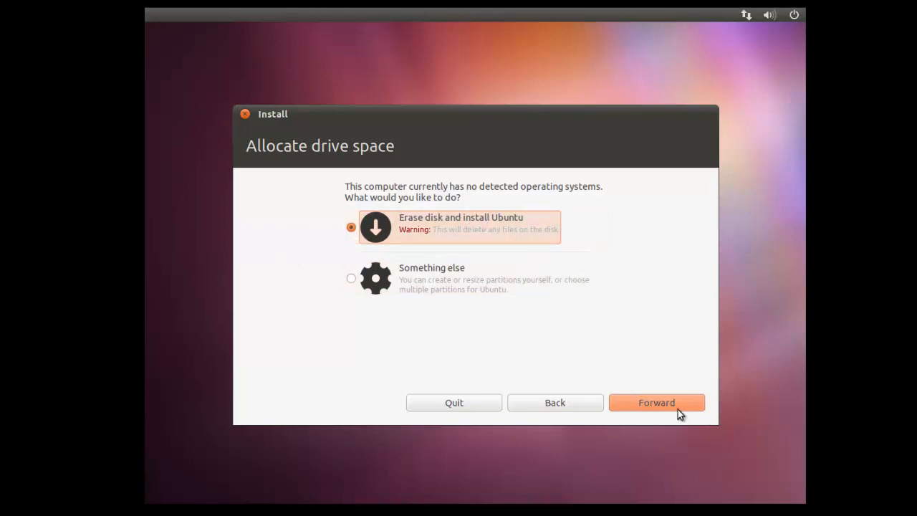
Confirm erasing the sda drive and begin installing Ubuntu with Install Now
{"action": "left_click", "coordinate": [657, 401]}
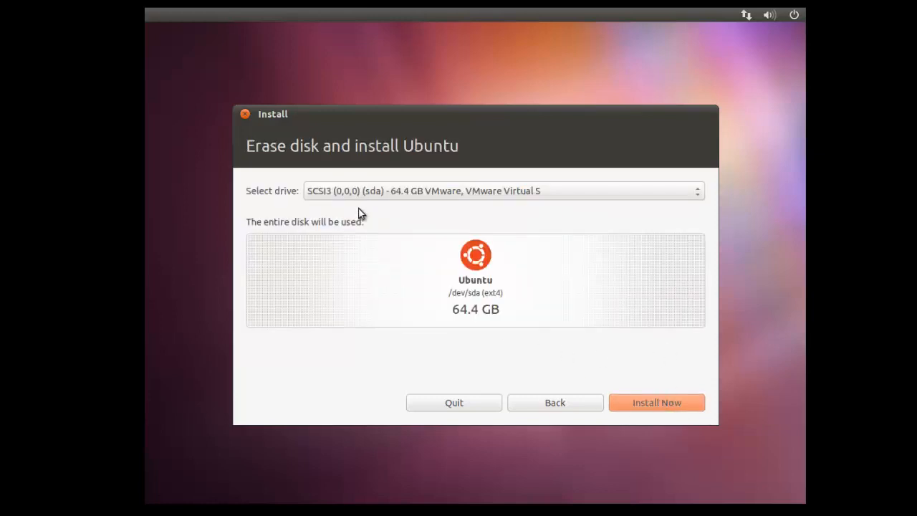
{"action": "mouse_move", "coordinate": [444, 313]}
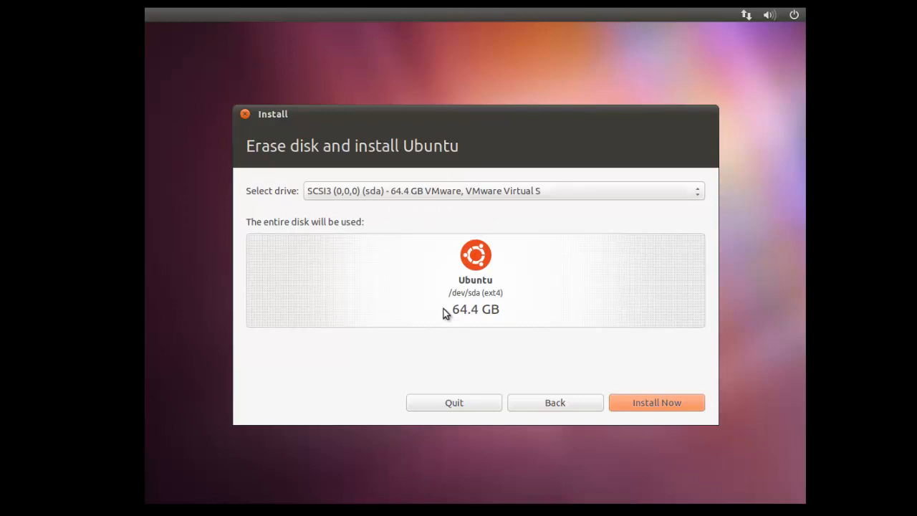
{"action": "mouse_move", "coordinate": [656, 402]}
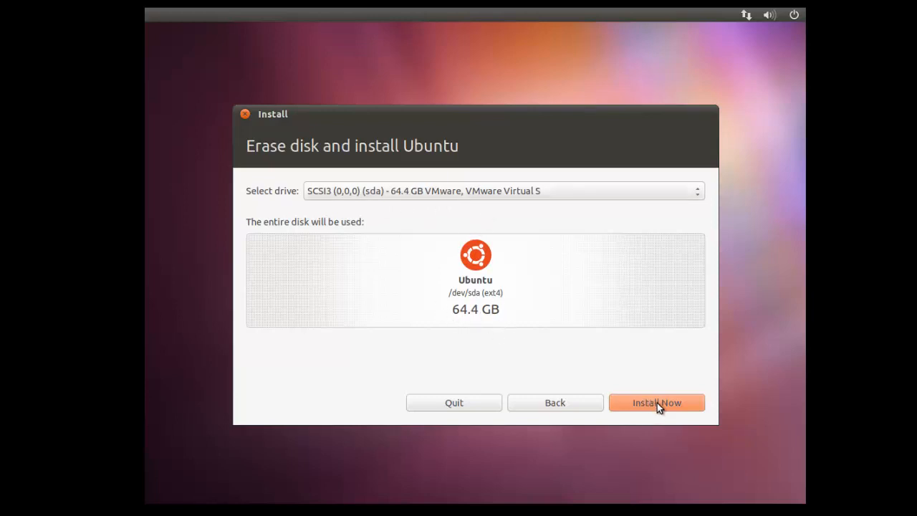
{"action": "mouse_move", "coordinate": [289, 251]}
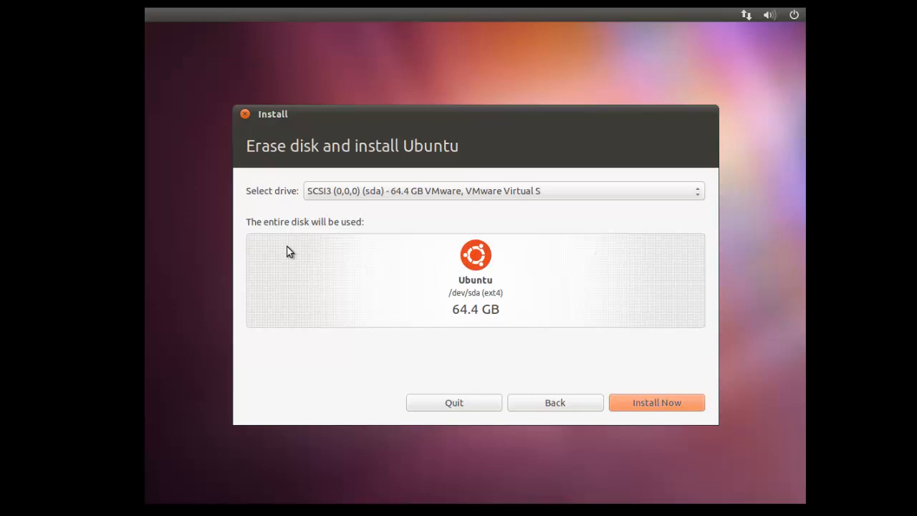
{"action": "mouse_move", "coordinate": [656, 401]}
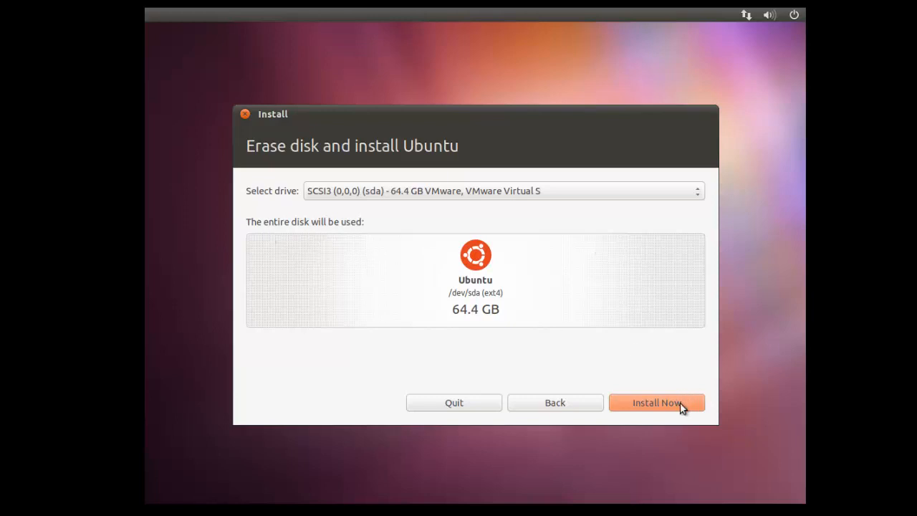
{"action": "left_click", "coordinate": [656, 402]}
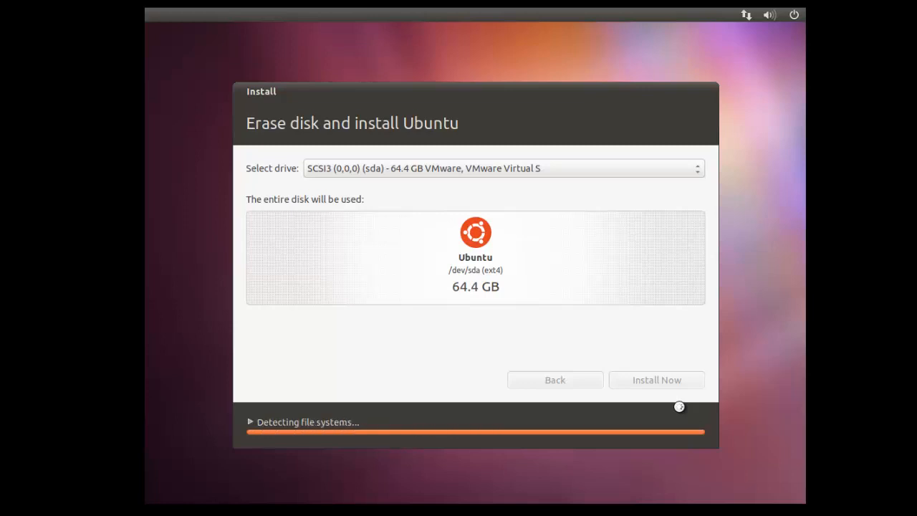
{"action": "left_click", "coordinate": [657, 379]}
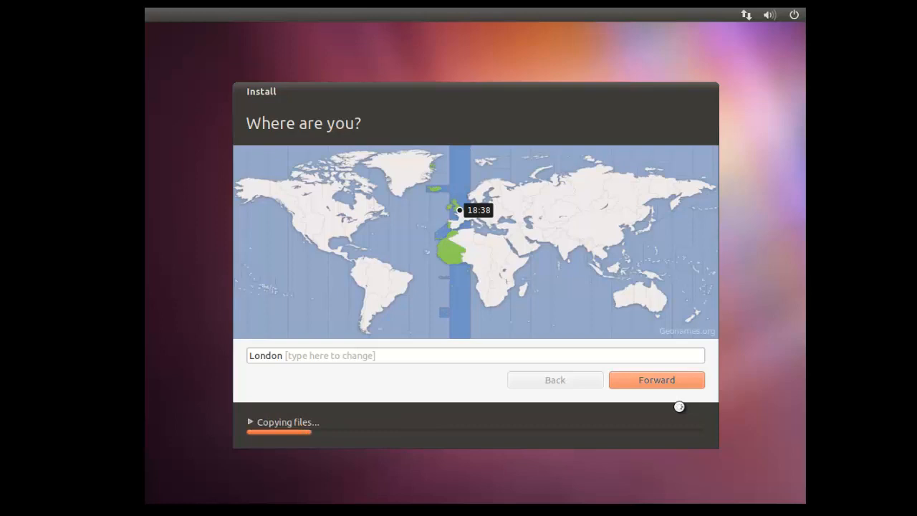
{"action": "mouse_move", "coordinate": [404, 255]}
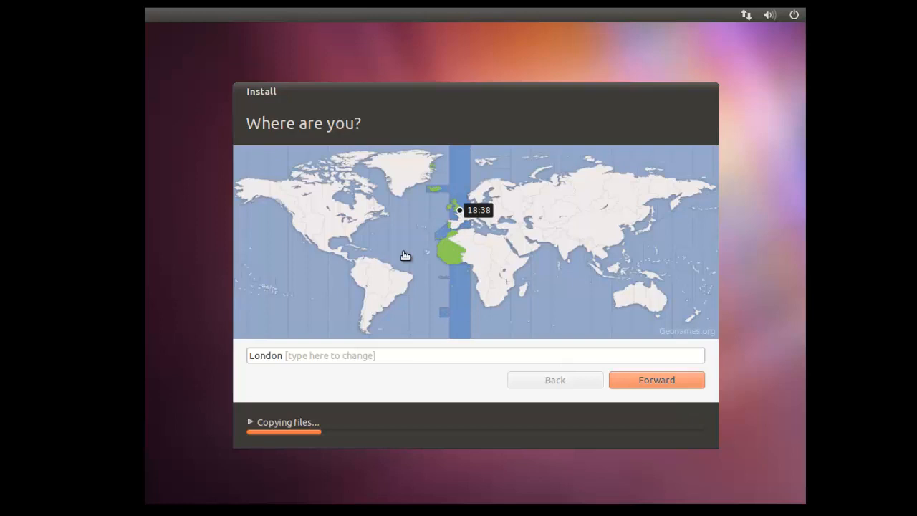
{"action": "mouse_move", "coordinate": [328, 369]}
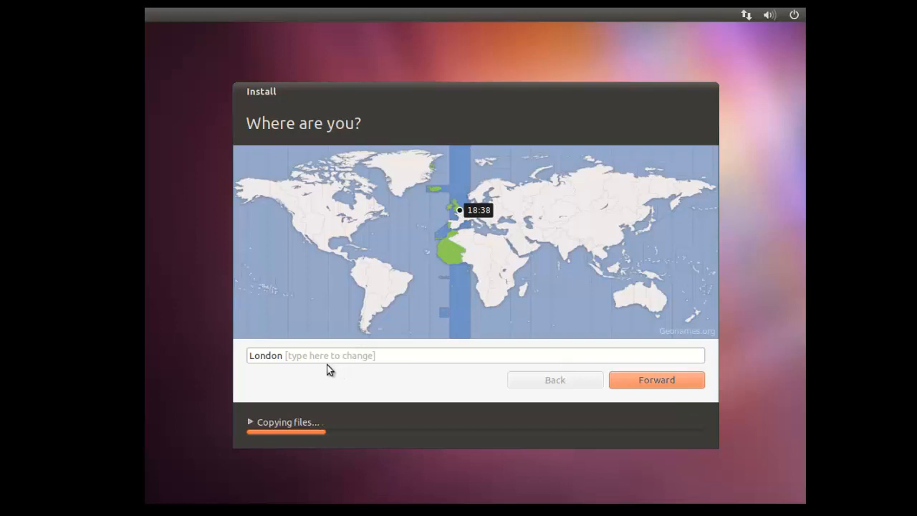
{"action": "mouse_move", "coordinate": [657, 379]}
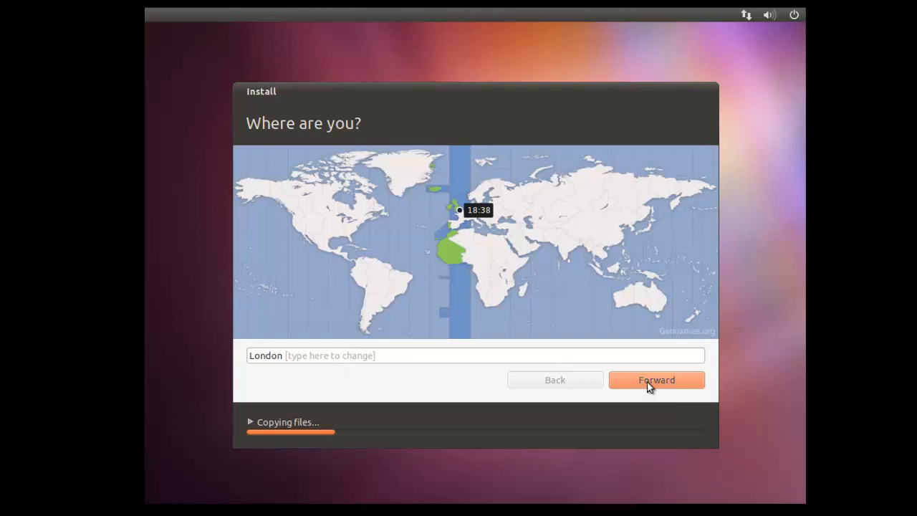
Accept London as the location and continue to the keyboard layout page
{"action": "left_click", "coordinate": [656, 380]}
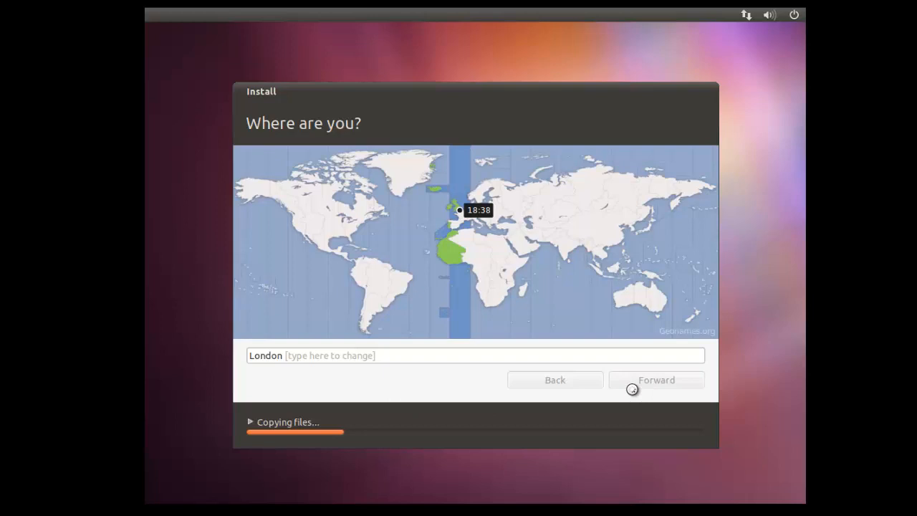
{"action": "left_click", "coordinate": [657, 380]}
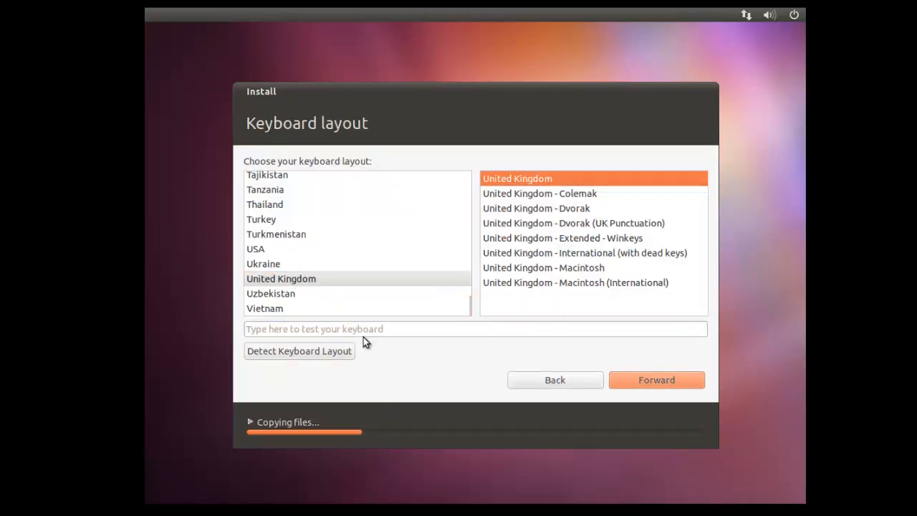
Test the United Kingdom layout by entering 'hello :P' and accept it
{"action": "type", "text": "hel"}
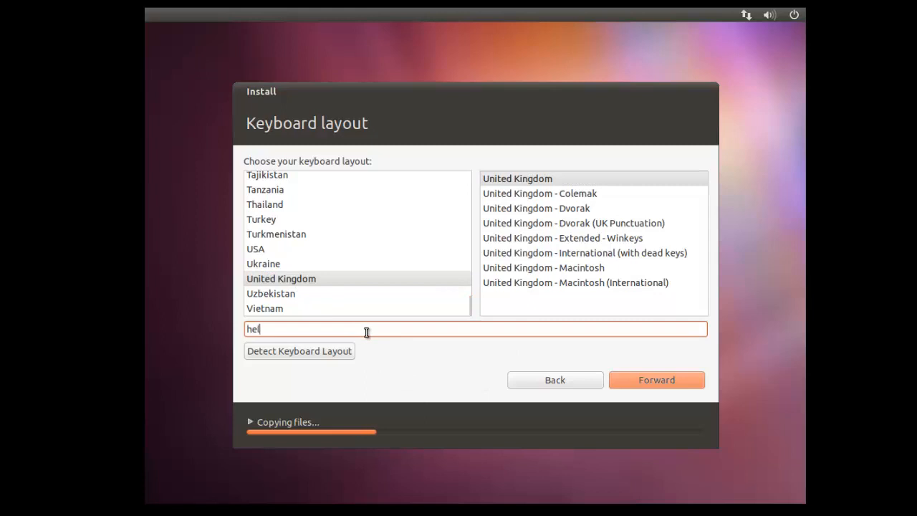
{"action": "type", "text": "lo :P"}
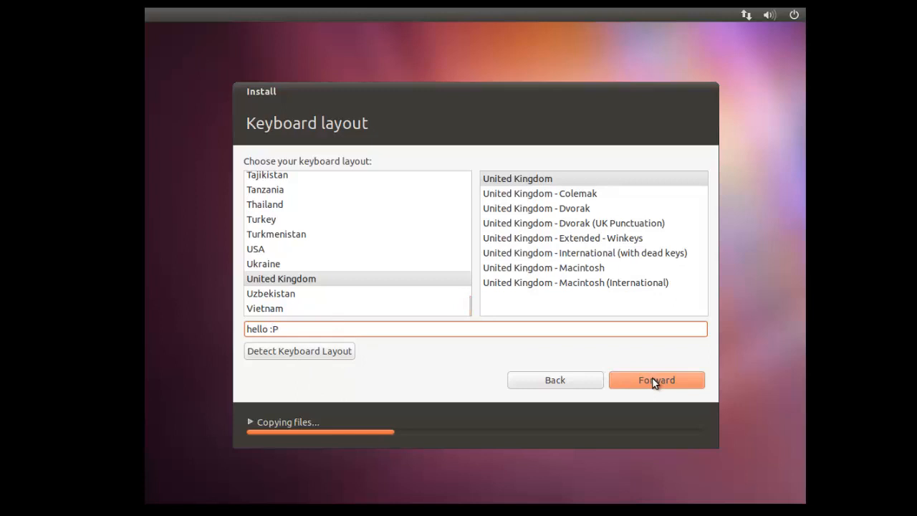
{"action": "left_click", "coordinate": [657, 380]}
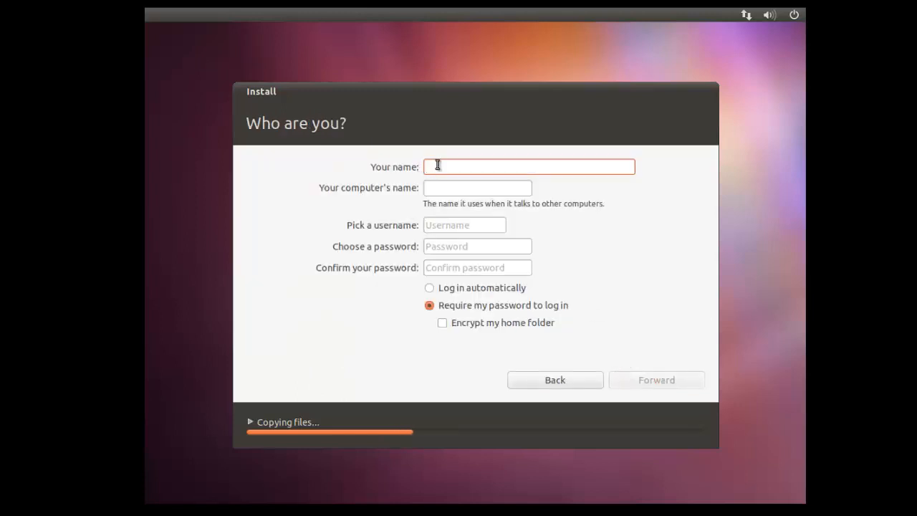
Enter 'Bens Tech Tips' as the account's full name
{"action": "type", "text": "Be"}
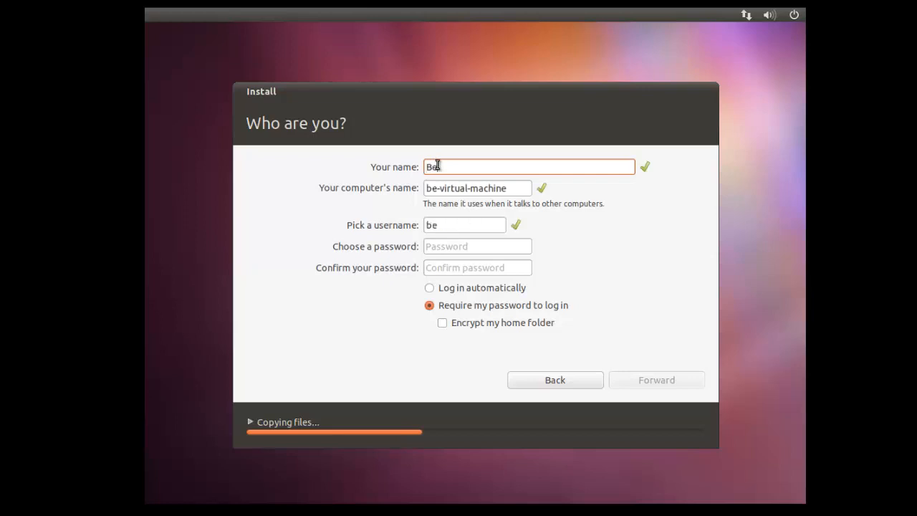
{"action": "type", "text": "ns Tech"}
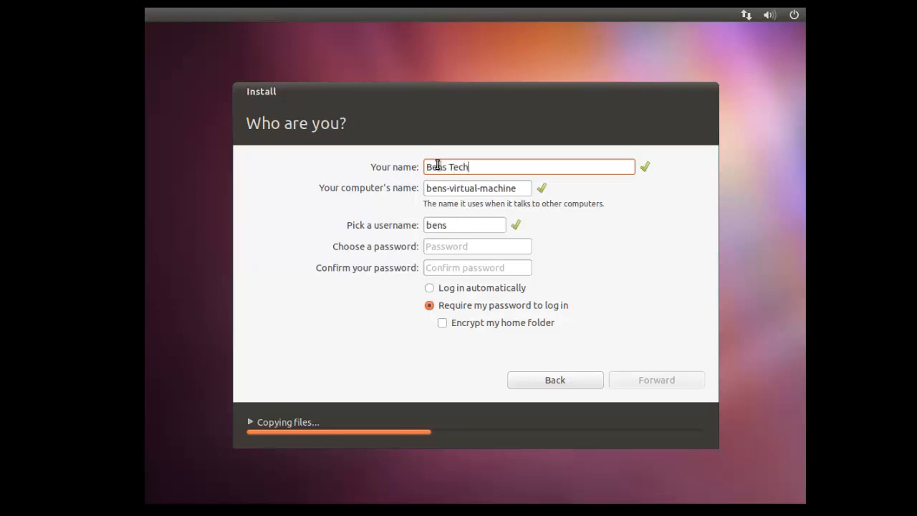
{"action": "type", "text": "Tips"}
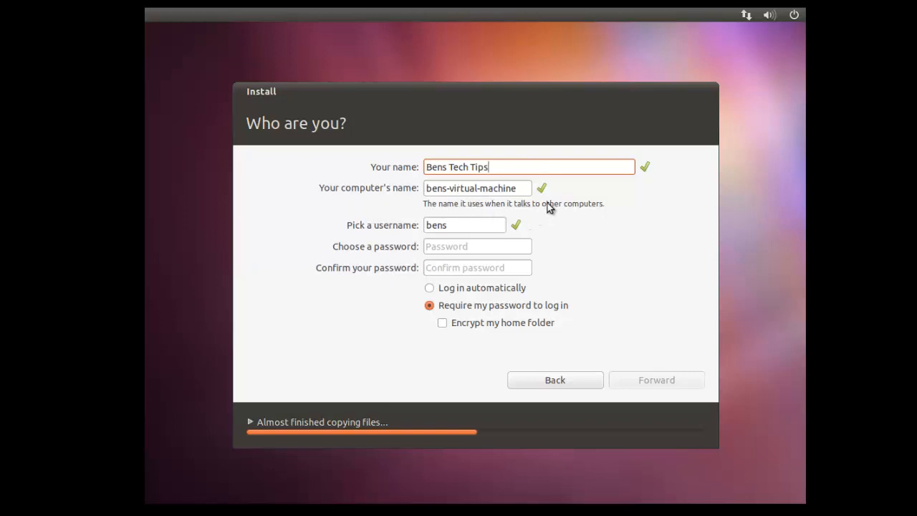
{"action": "mouse_move", "coordinate": [501, 204]}
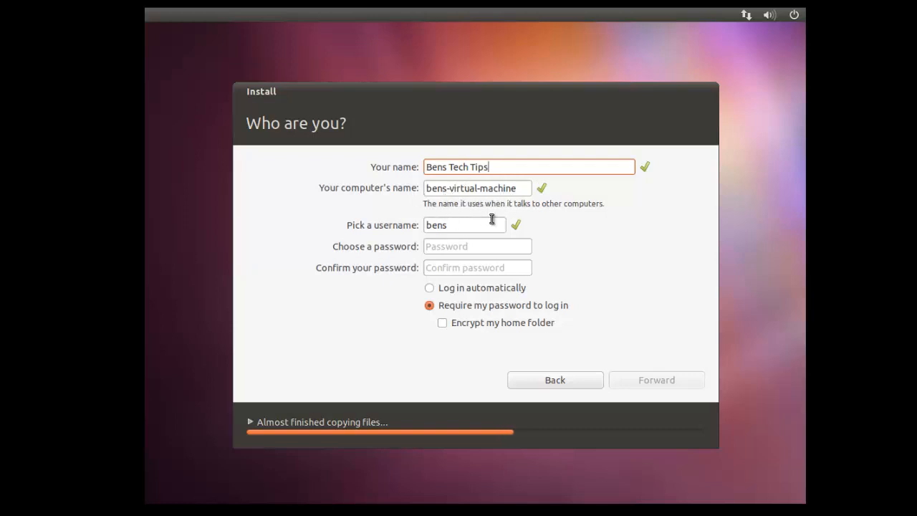
{"action": "mouse_move", "coordinate": [522, 219]}
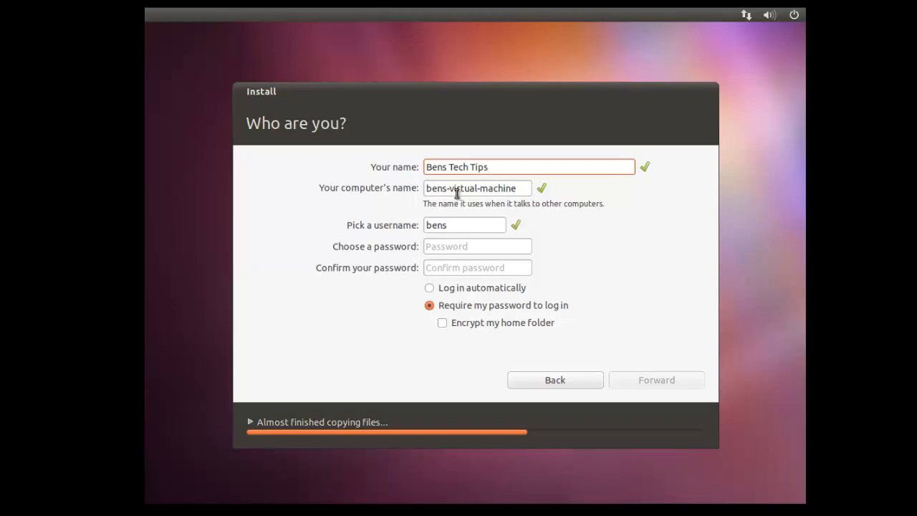
Replace the suggested username with 'TechTips'
{"action": "left_click", "coordinate": [464, 224]}
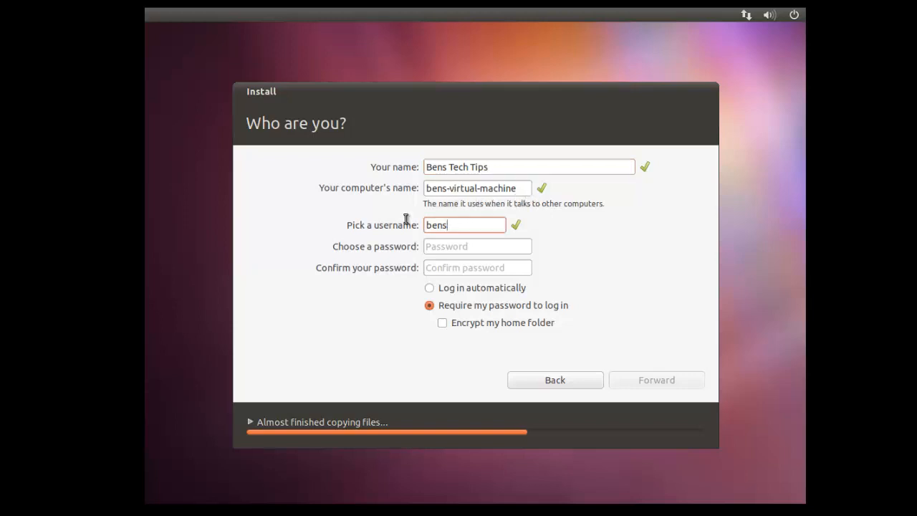
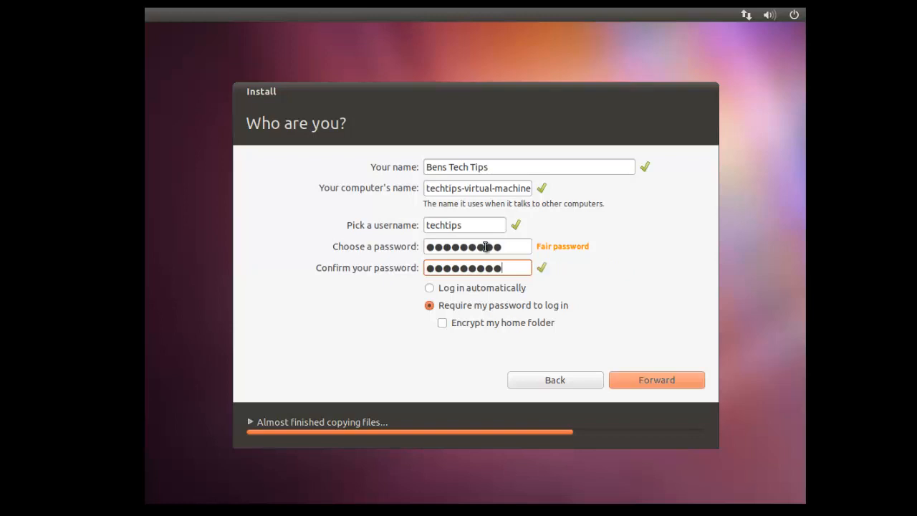
{"action": "mouse_move", "coordinate": [484, 299]}
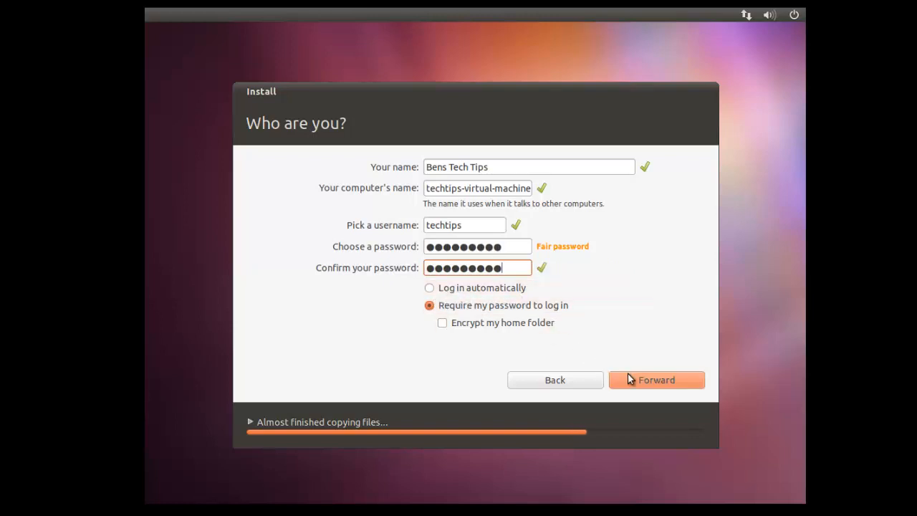
{"action": "left_click", "coordinate": [657, 380]}
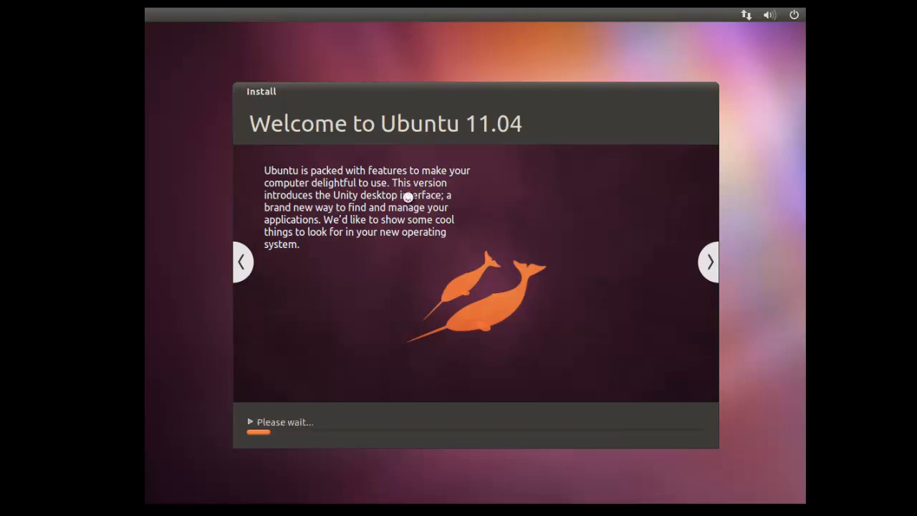
Advance through the Welcome, software, photos, email and web slides of the installer tour
{"action": "left_click", "coordinate": [708, 261]}
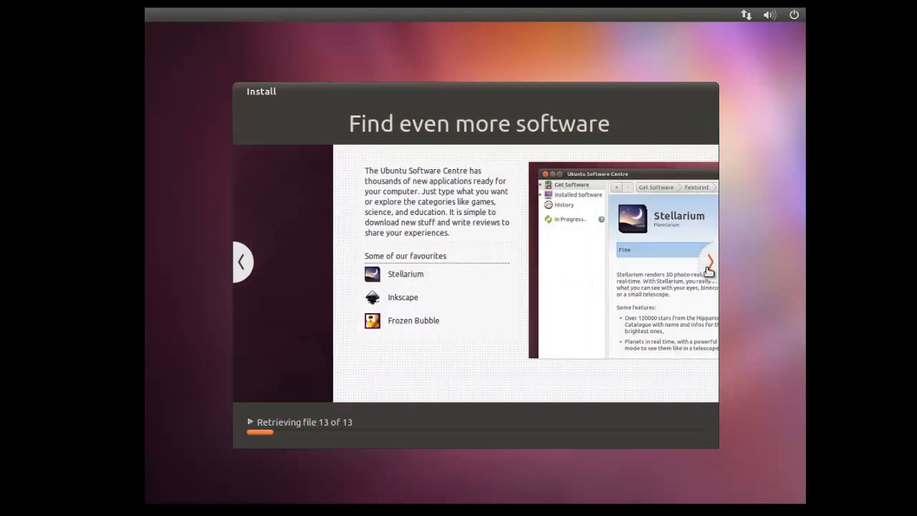
{"action": "left_click", "coordinate": [708, 261]}
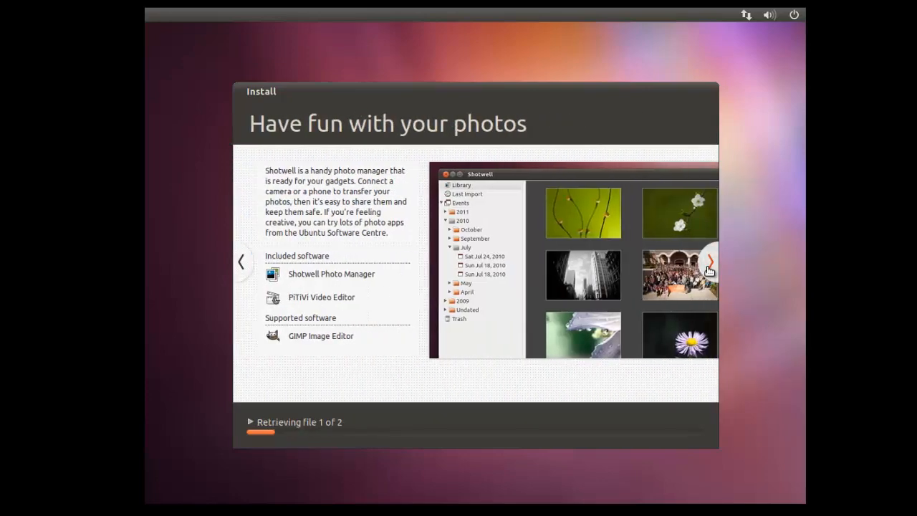
{"action": "left_click", "coordinate": [708, 261]}
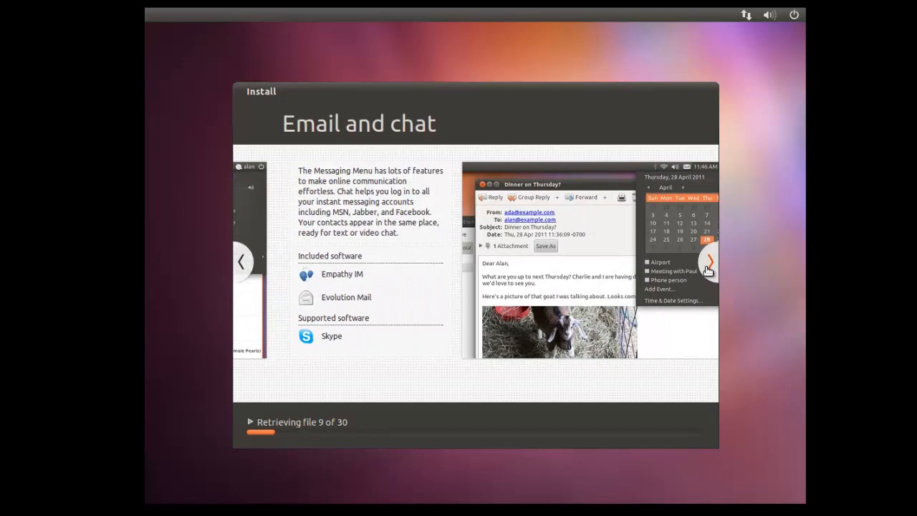
{"action": "left_click", "coordinate": [709, 261]}
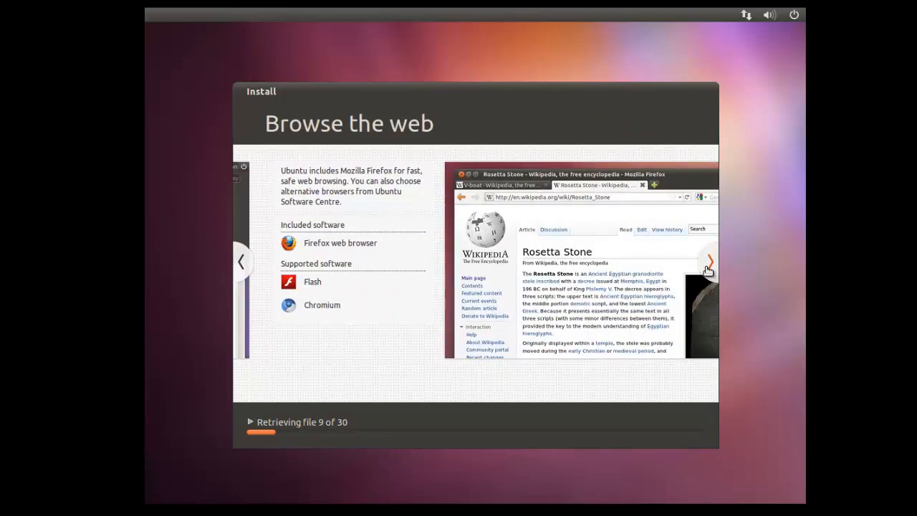
{"action": "left_click", "coordinate": [708, 261]}
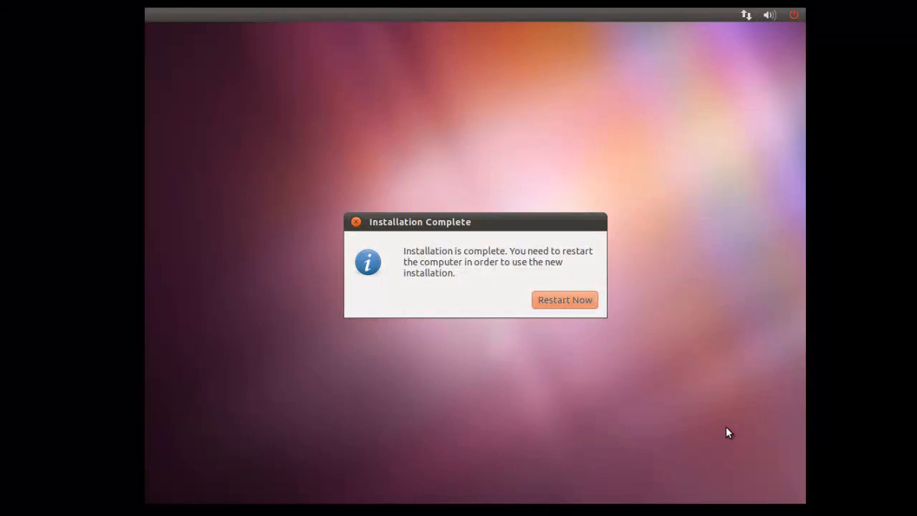
{"action": "mouse_move", "coordinate": [570, 316]}
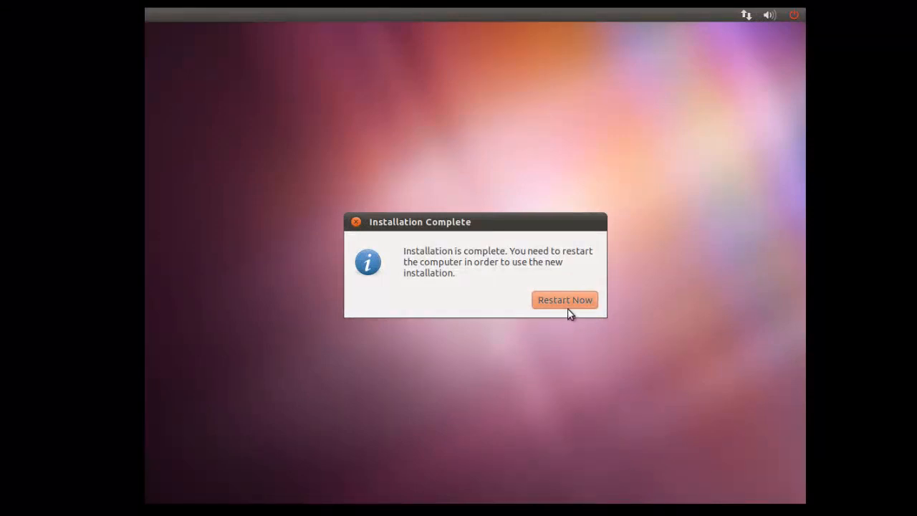
Choose Restart Now in the Installation Complete dialog and confirm
{"action": "left_click", "coordinate": [565, 300]}
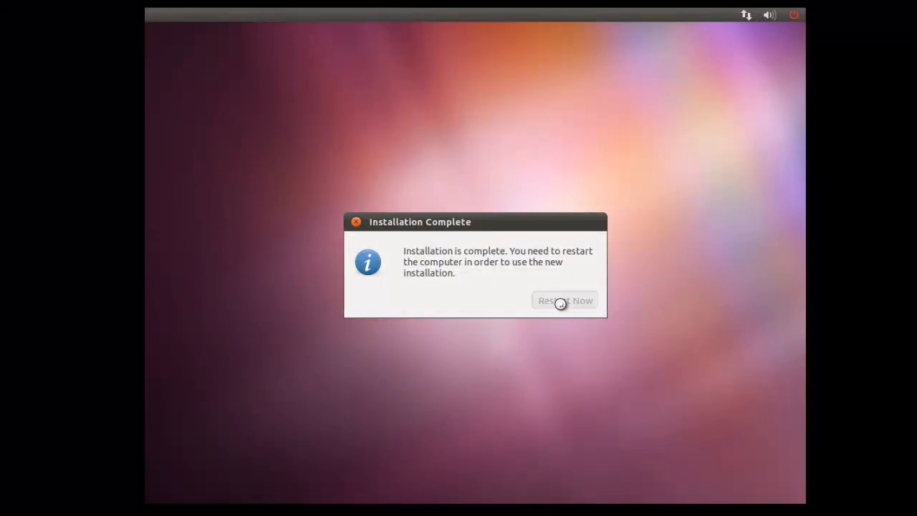
{"action": "left_click", "coordinate": [565, 301]}
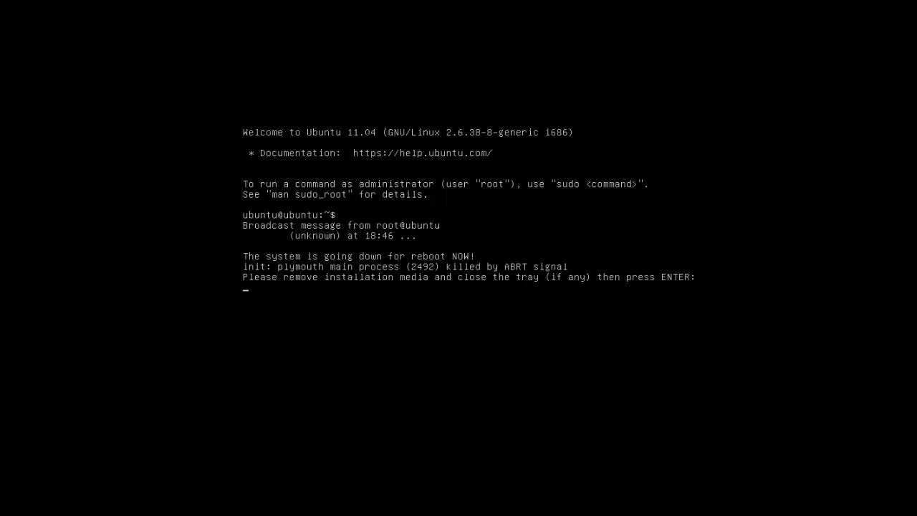
Confirm installation media removed so the VM reboots into the new Ubuntu
{"action": "key", "text": "Return"}
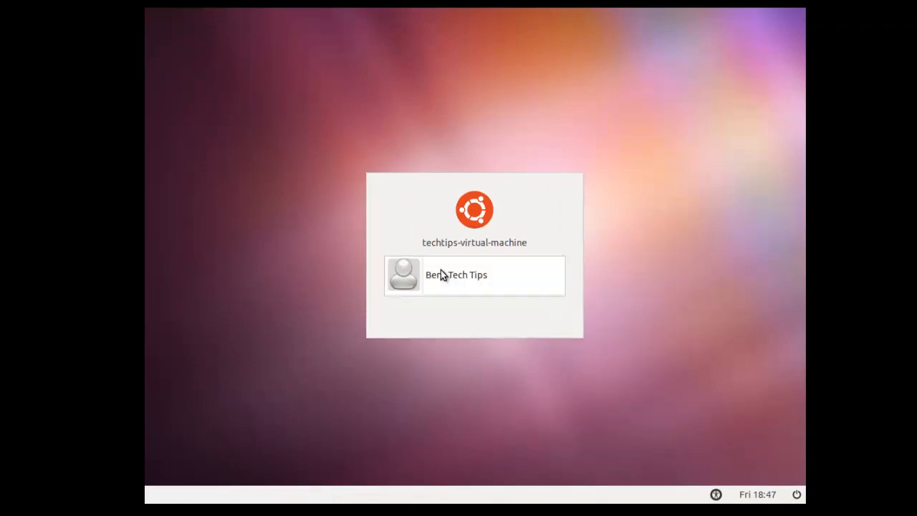
Log in as Bens Tech Tips with the password and close the Unity hardware warning
{"action": "left_click", "coordinate": [456, 275]}
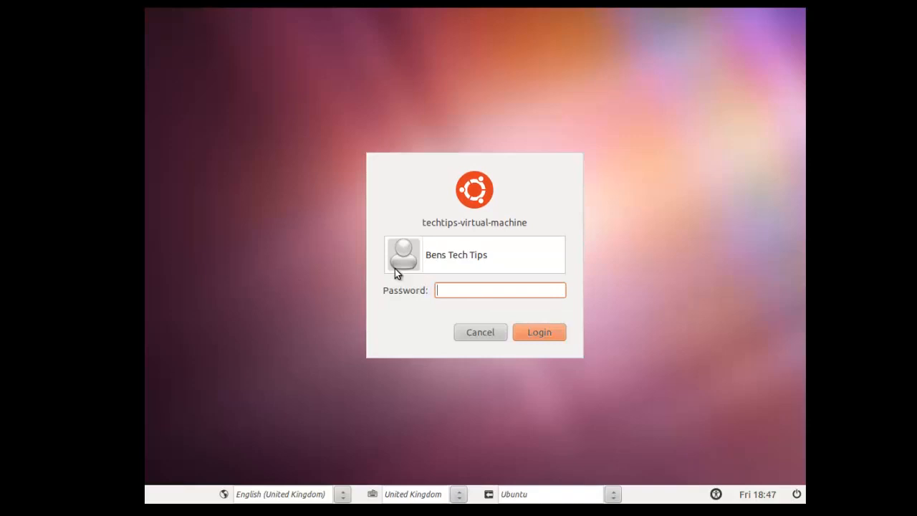
{"action": "type", "text": "password"}
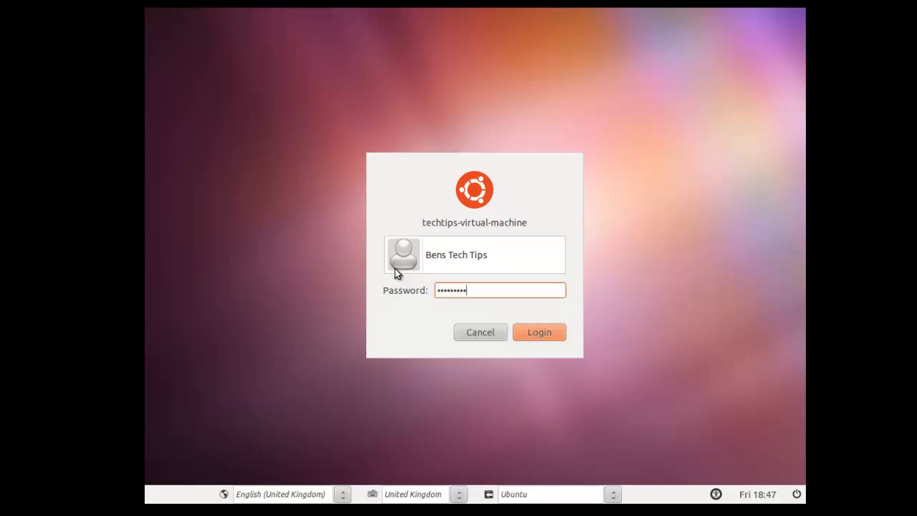
{"action": "left_click", "coordinate": [538, 332]}
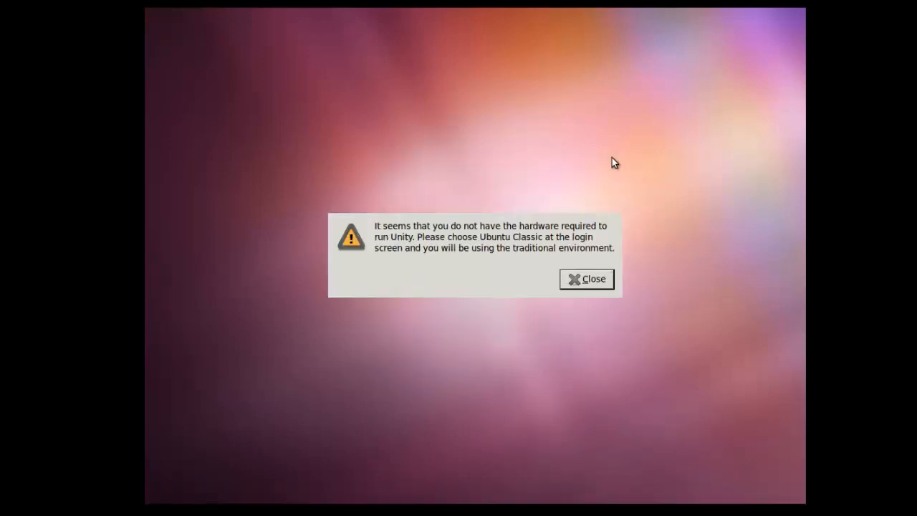
{"action": "left_click", "coordinate": [587, 278]}
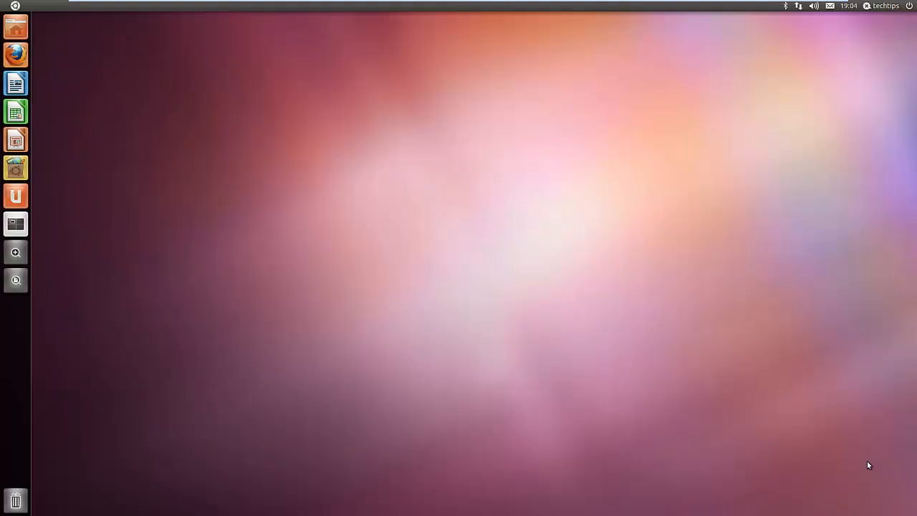
{"action": "mouse_move", "coordinate": [414, 257]}
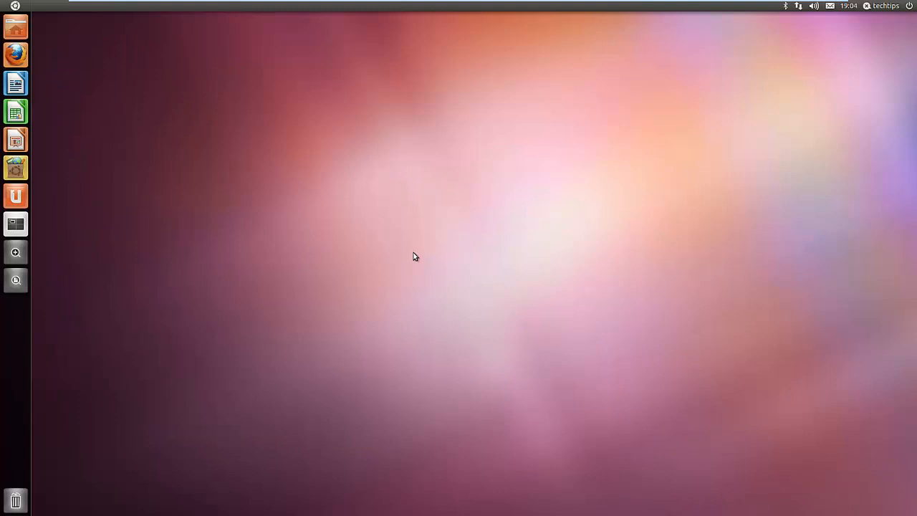
{"action": "mouse_move", "coordinate": [291, 232]}
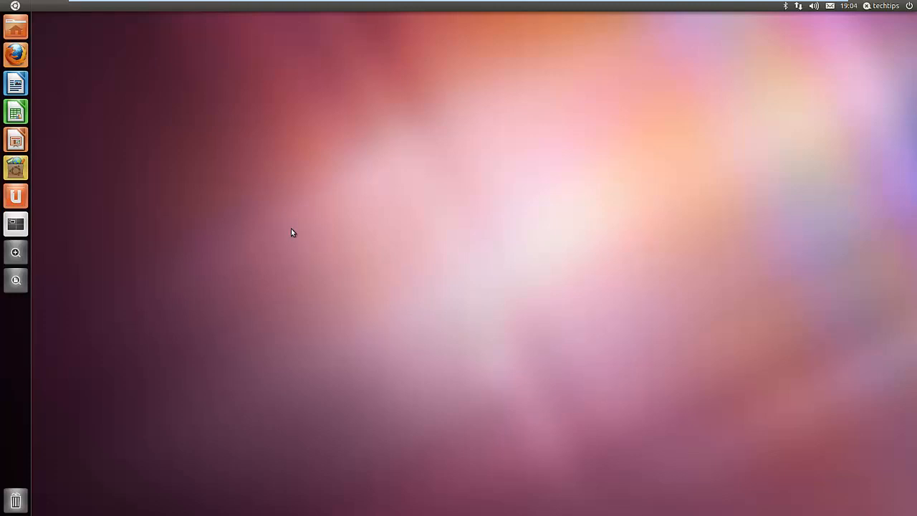
{"action": "mouse_move", "coordinate": [298, 231]}
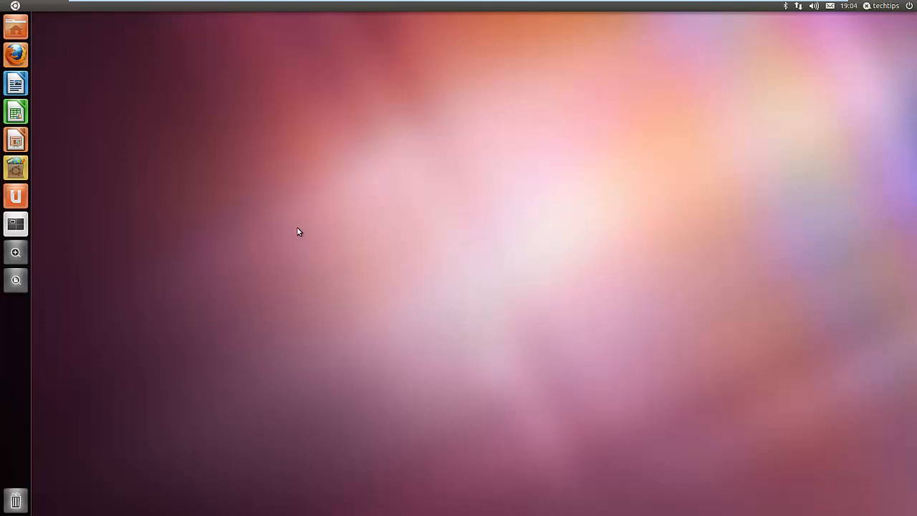
{"action": "mouse_move", "coordinate": [129, 261]}
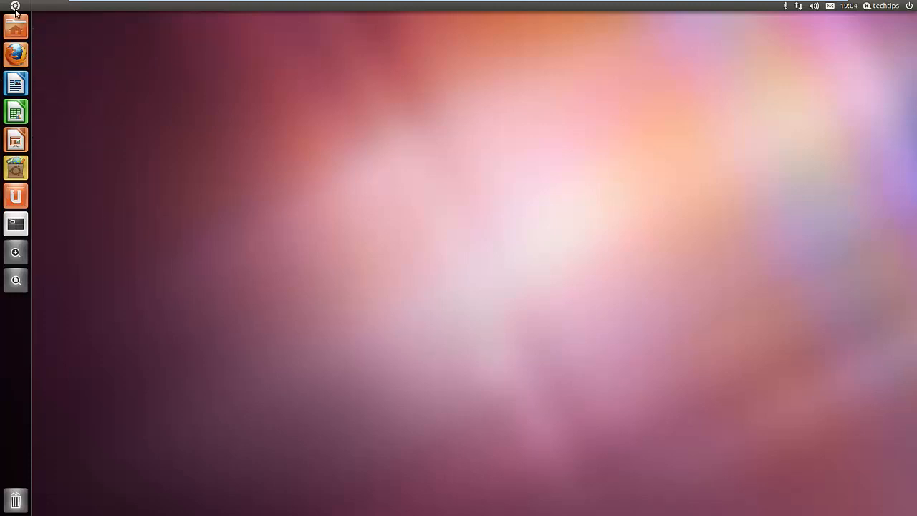
Open the dash from the Ubuntu logo, then reopen it to browse its categories
{"action": "left_click", "coordinate": [15, 6]}
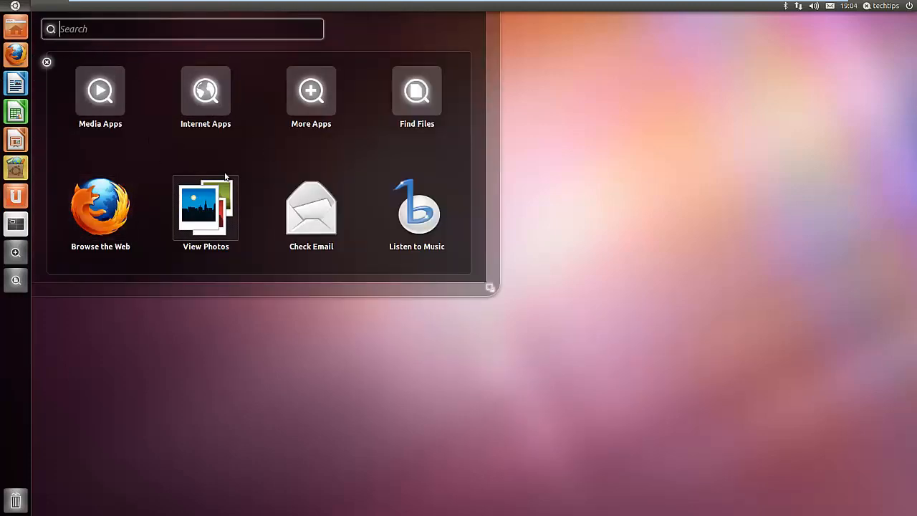
{"action": "mouse_move", "coordinate": [220, 165]}
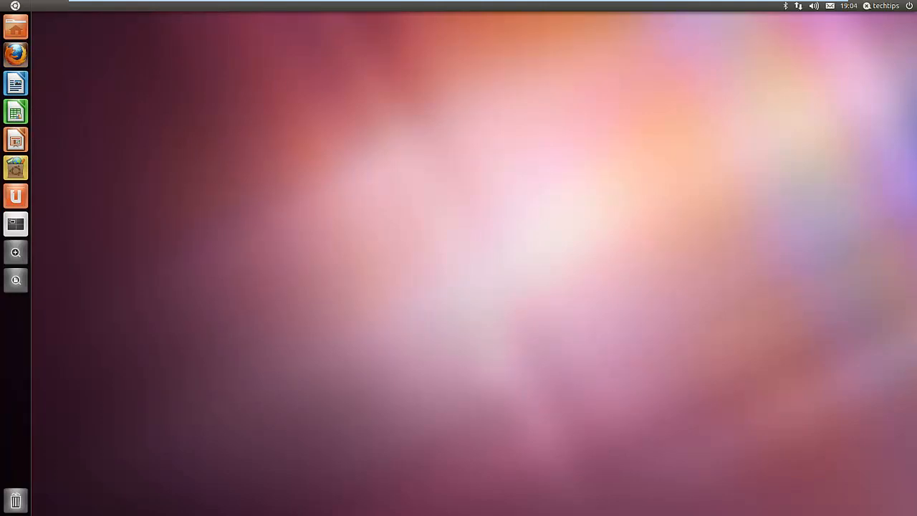
{"action": "left_click", "coordinate": [14, 54]}
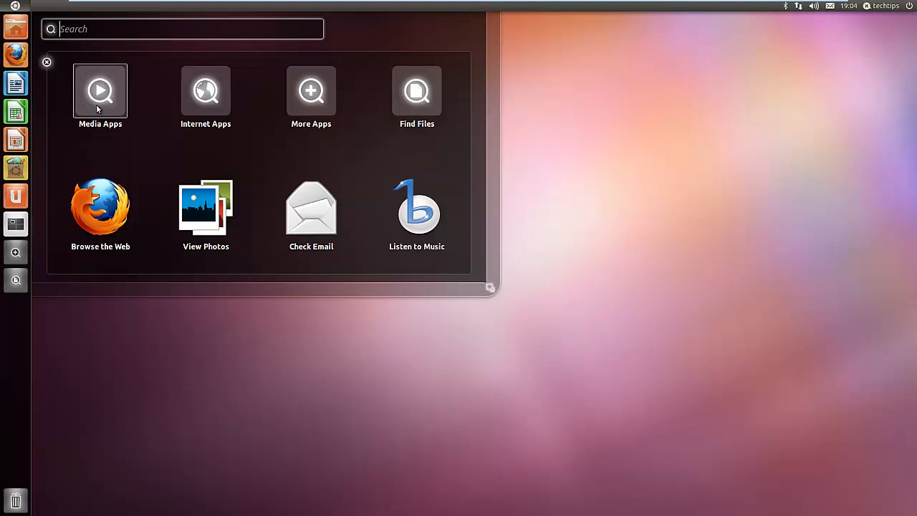
{"action": "mouse_move", "coordinate": [417, 91]}
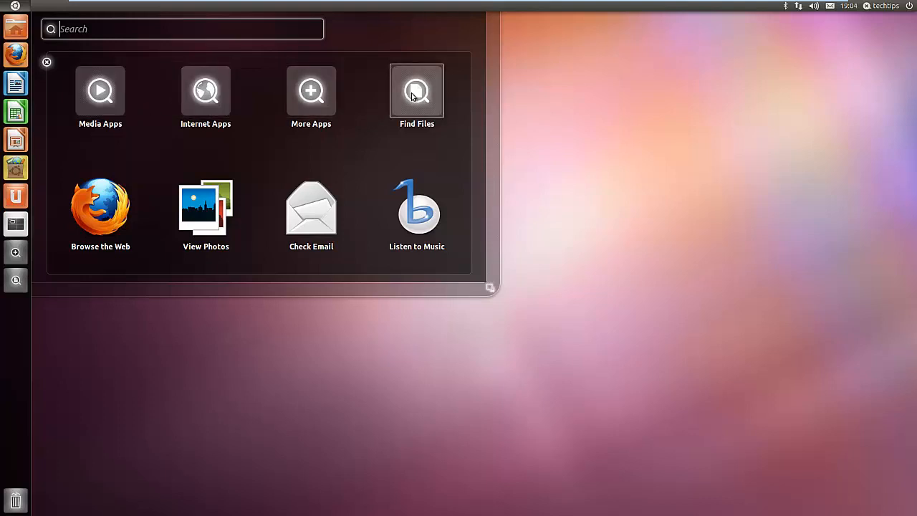
{"action": "mouse_move", "coordinate": [13, 12]}
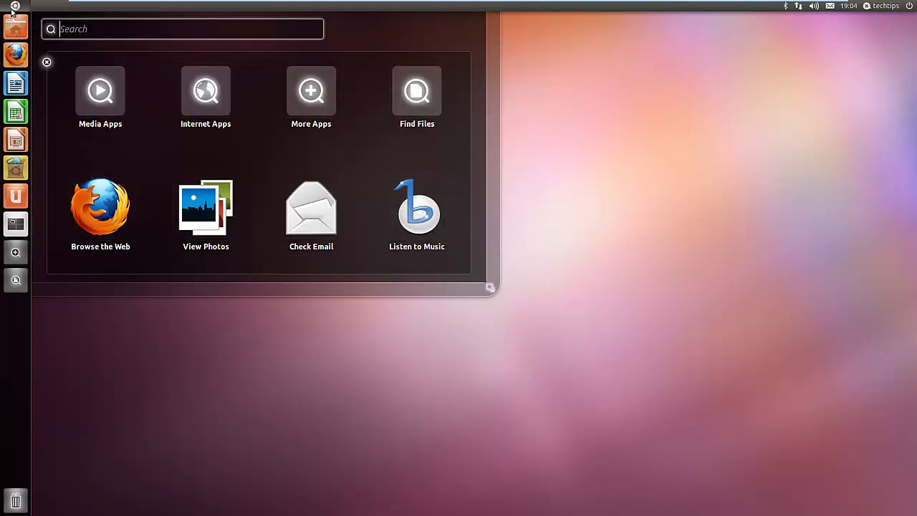
{"action": "mouse_move", "coordinate": [16, 167]}
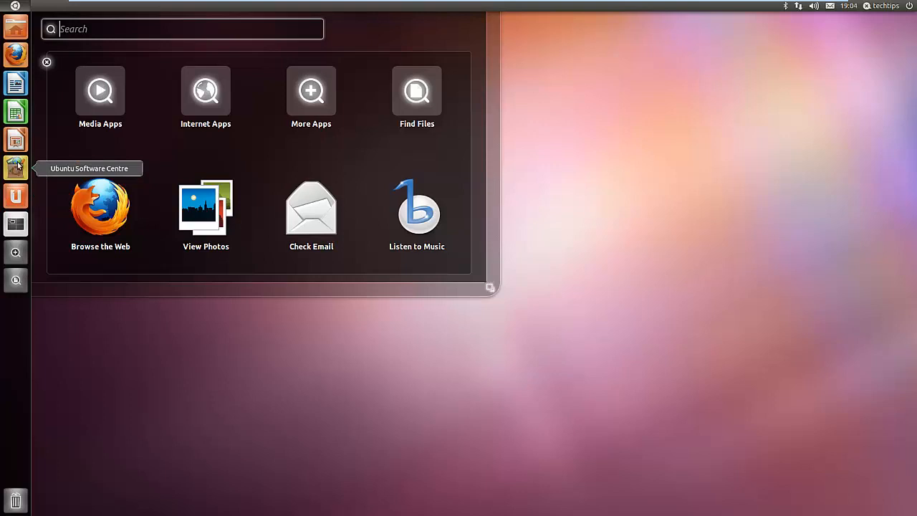
{"action": "mouse_move", "coordinate": [15, 26]}
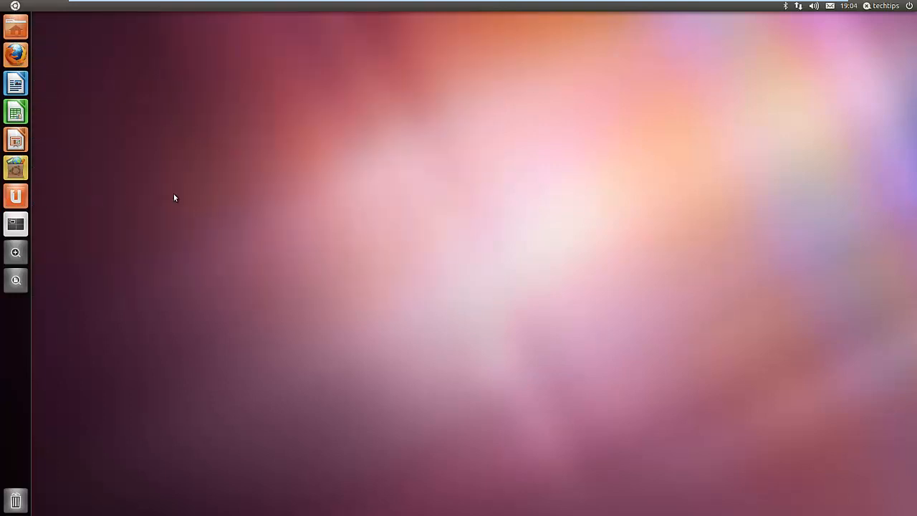
{"action": "mouse_move", "coordinate": [106, 208]}
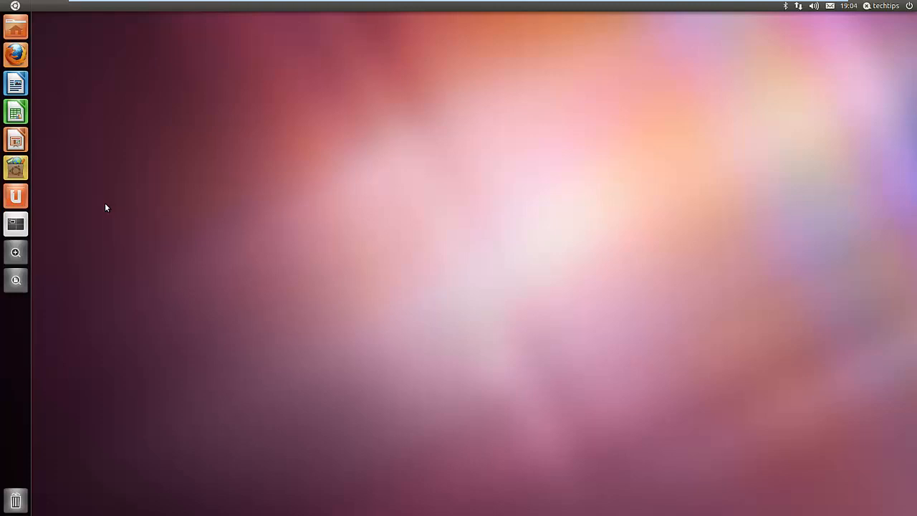
{"action": "mouse_move", "coordinate": [176, 219]}
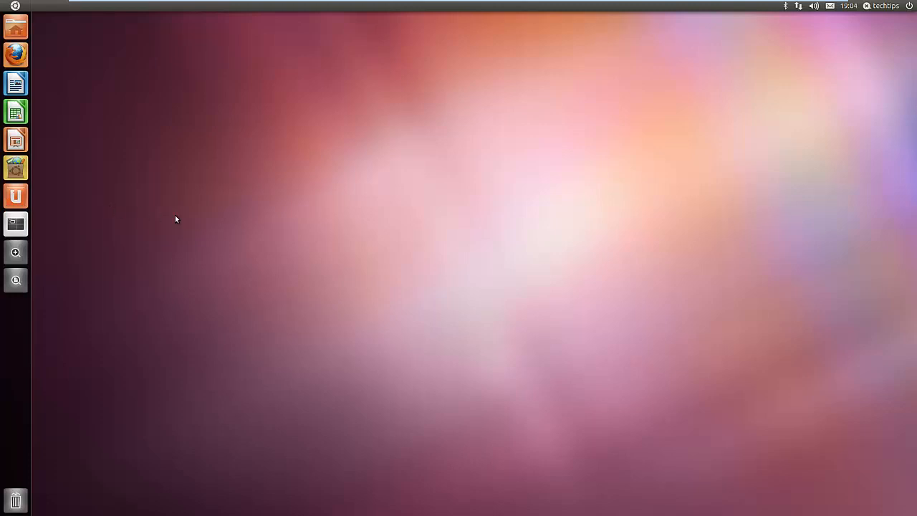
{"action": "mouse_move", "coordinate": [129, 224]}
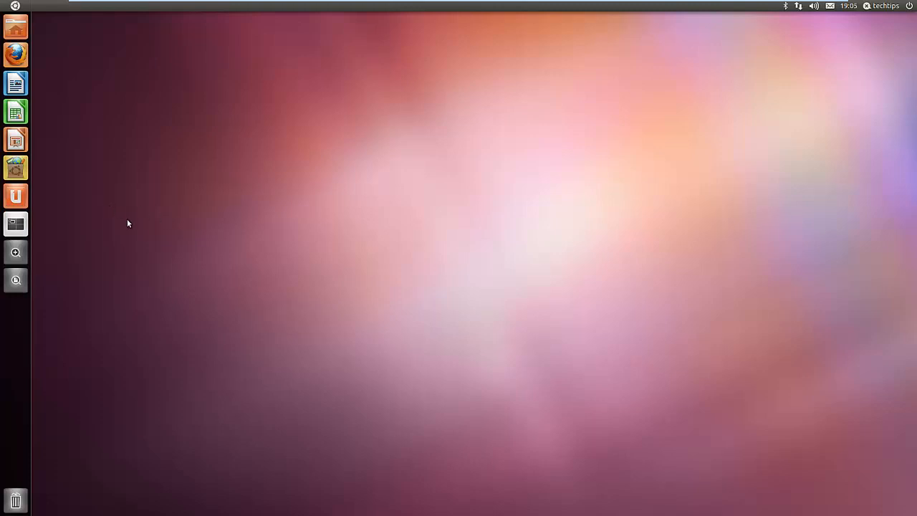